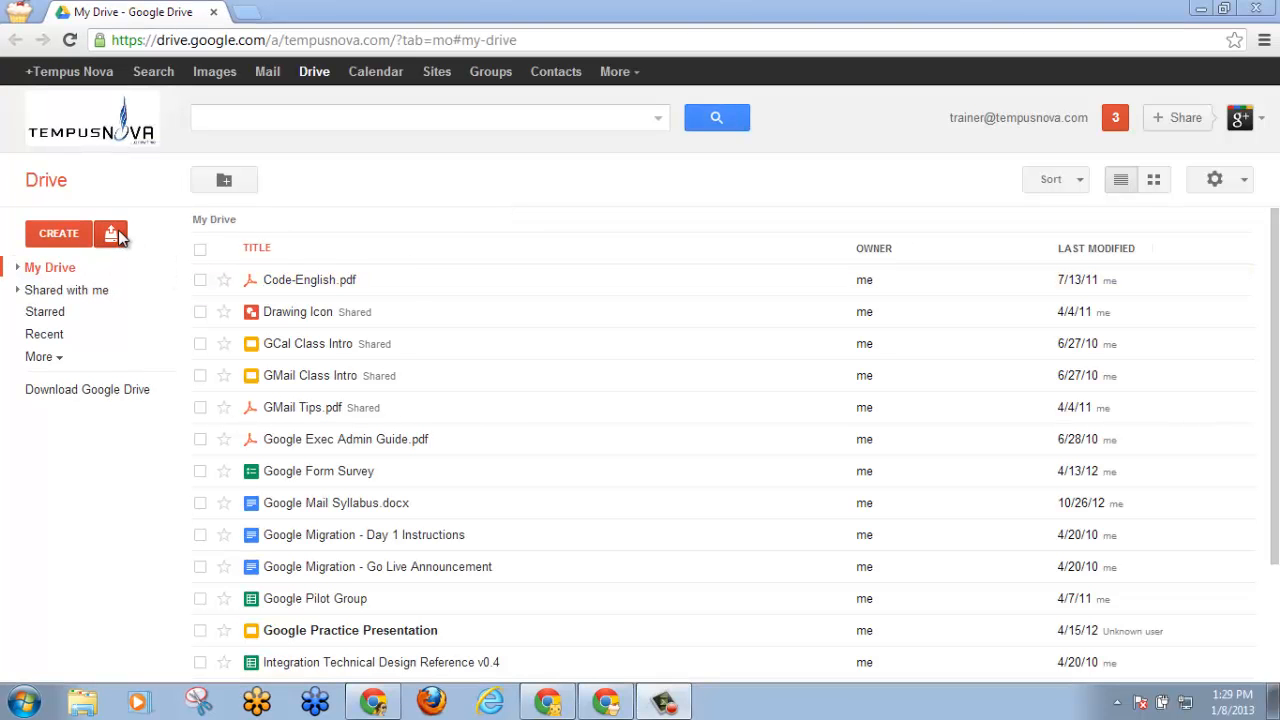
# Upload the Drive logo image from the Logos folder to Google Drive
pyautogui.click(112, 232)
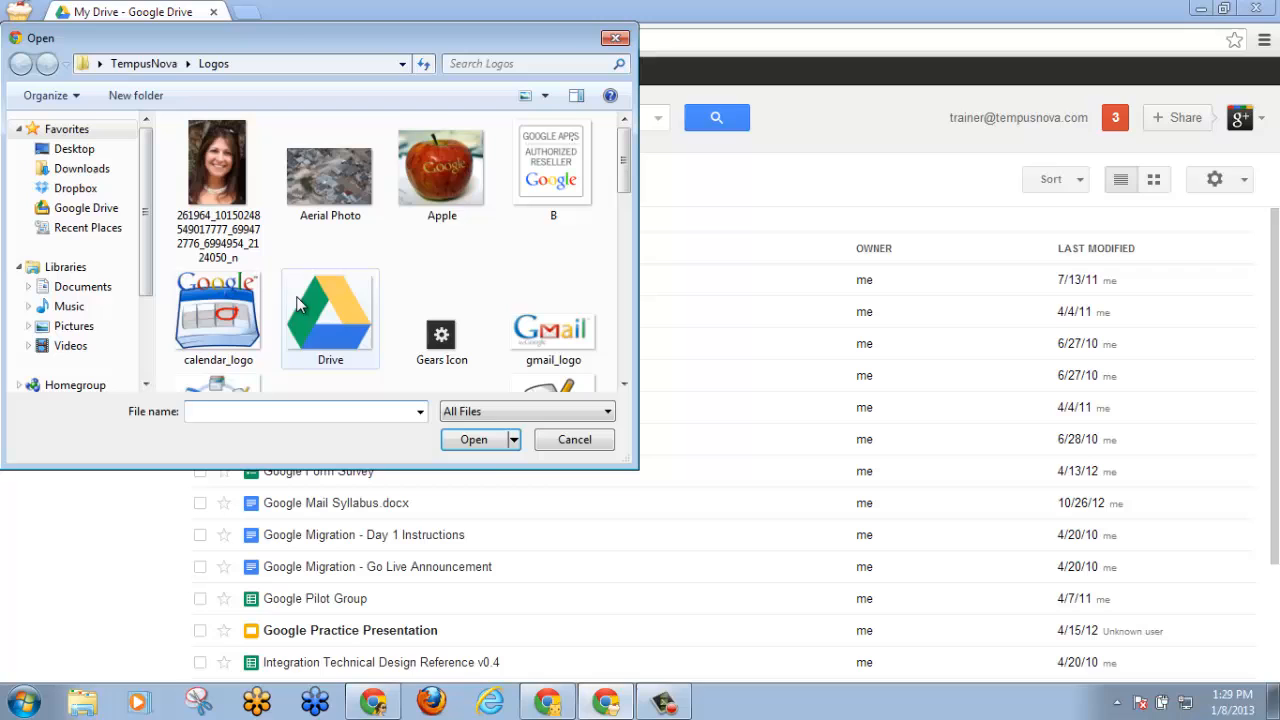
pyautogui.click(472, 440)
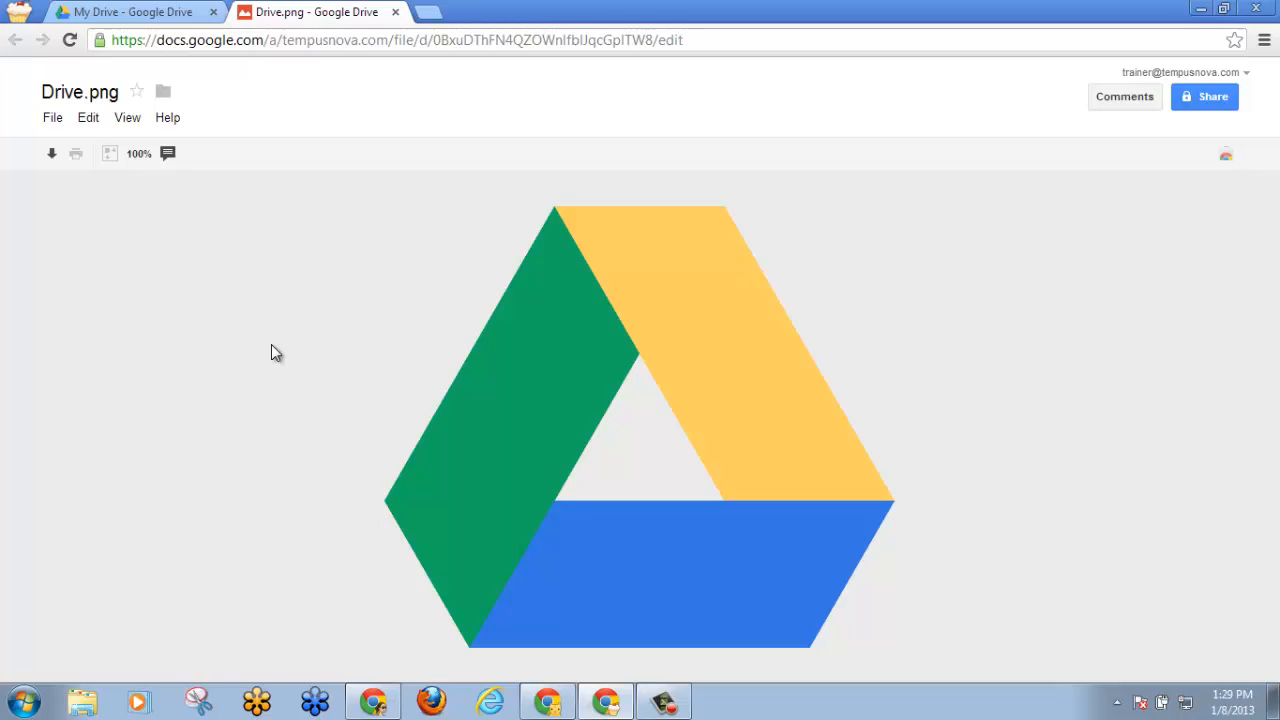
pyautogui.moveTo(128, 206)
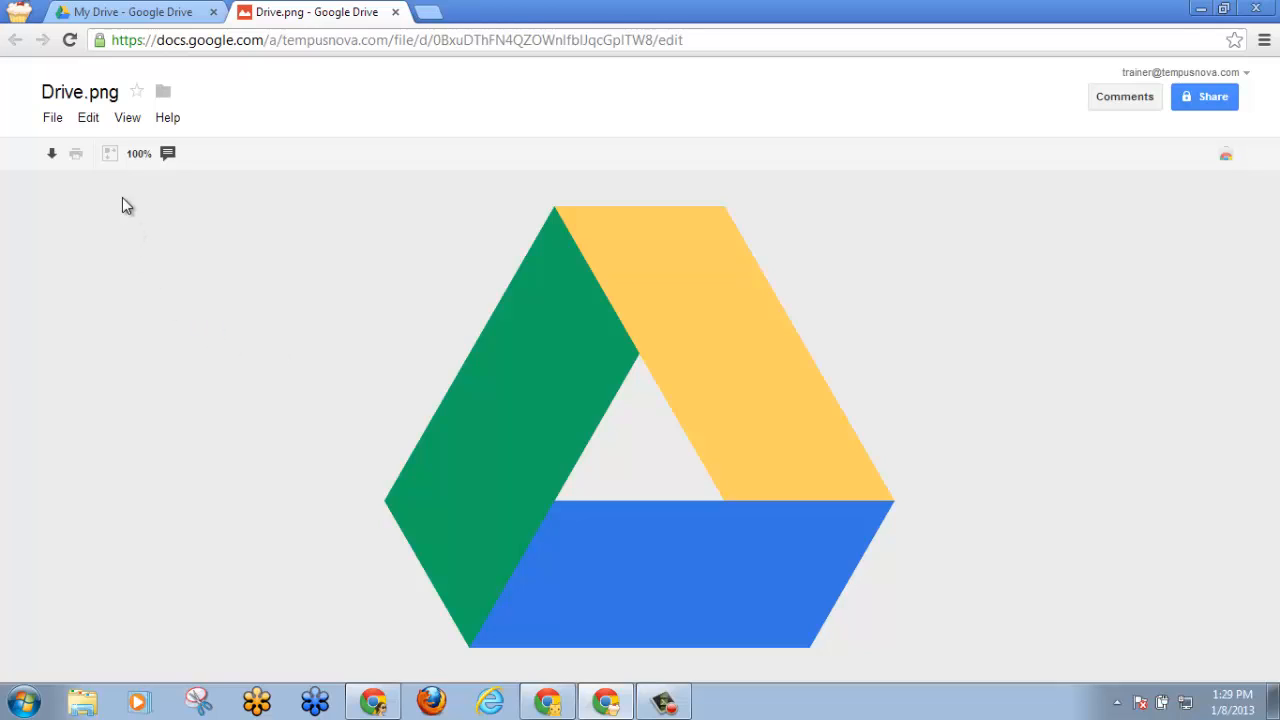
pyautogui.click(128, 116)
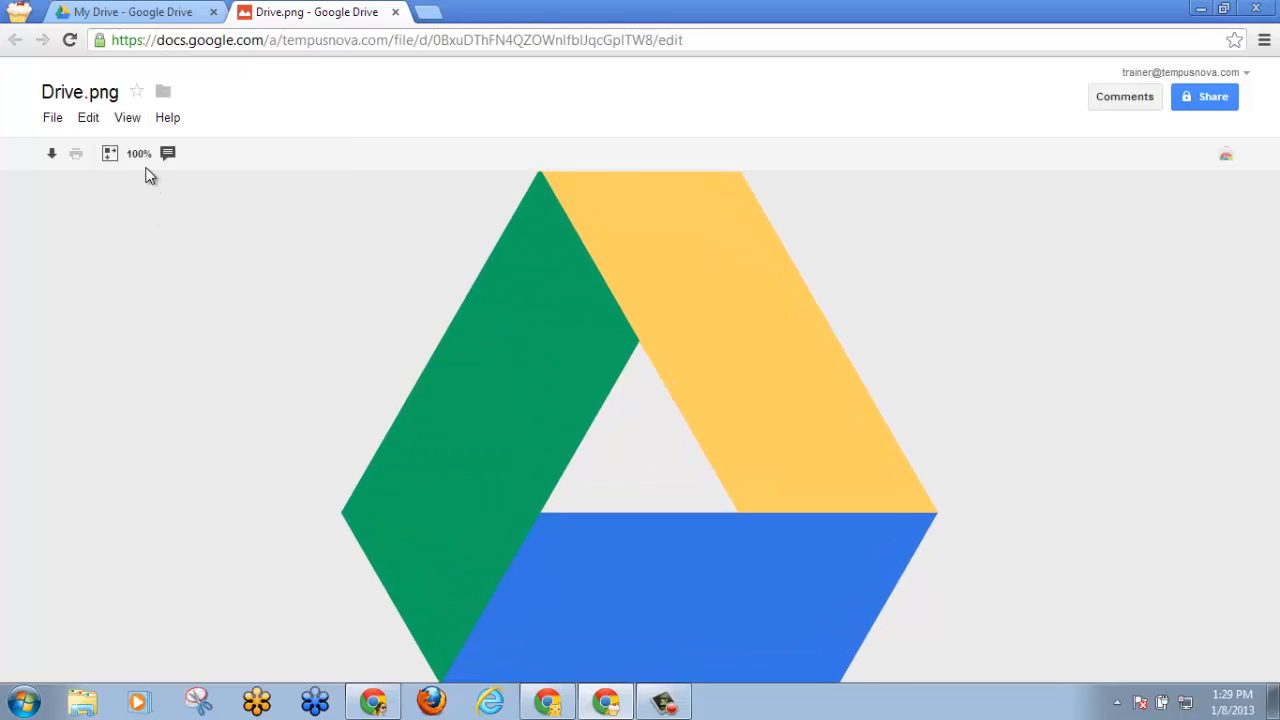
pyautogui.click(128, 116)
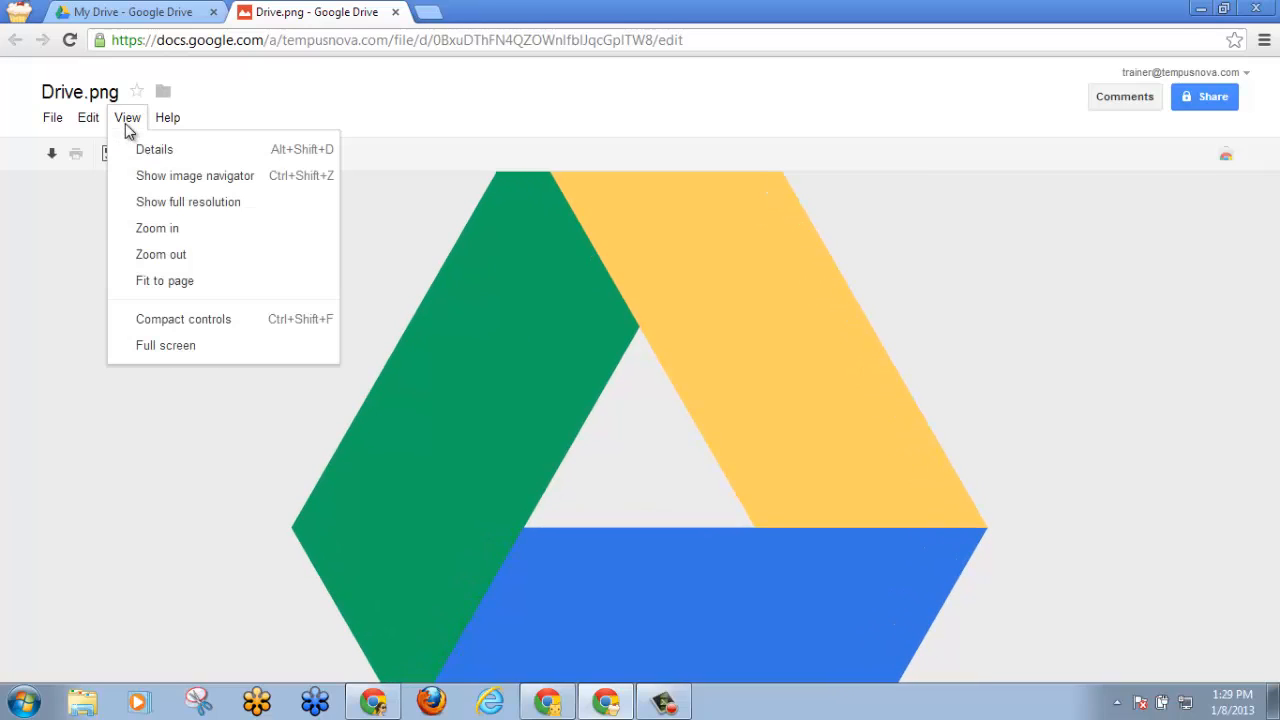
pyautogui.moveTo(160, 254)
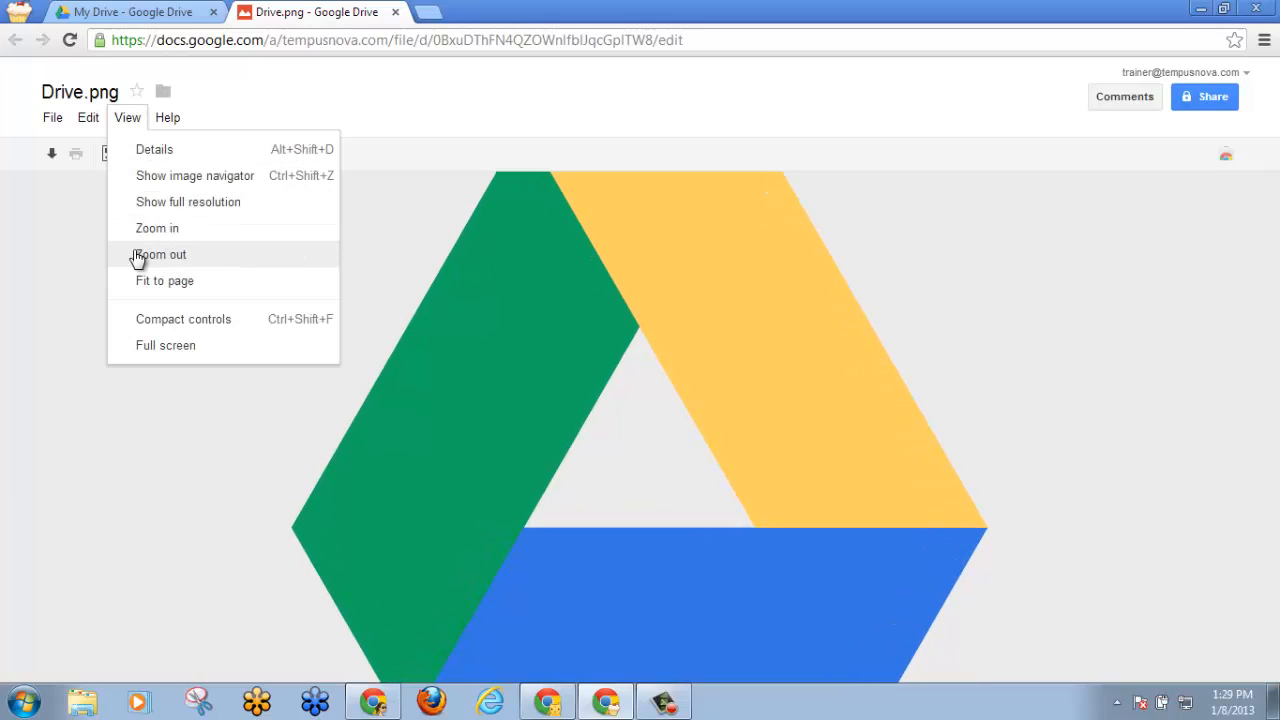
pyautogui.moveTo(148, 288)
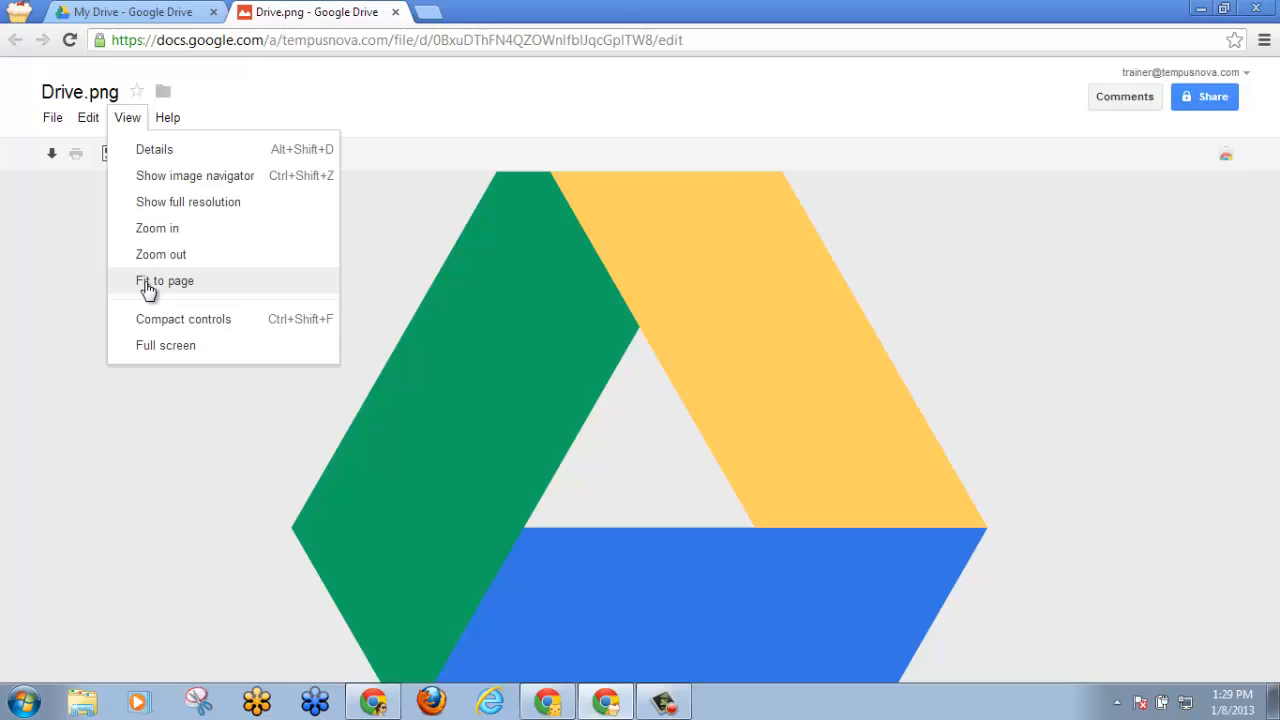
pyautogui.click(164, 280)
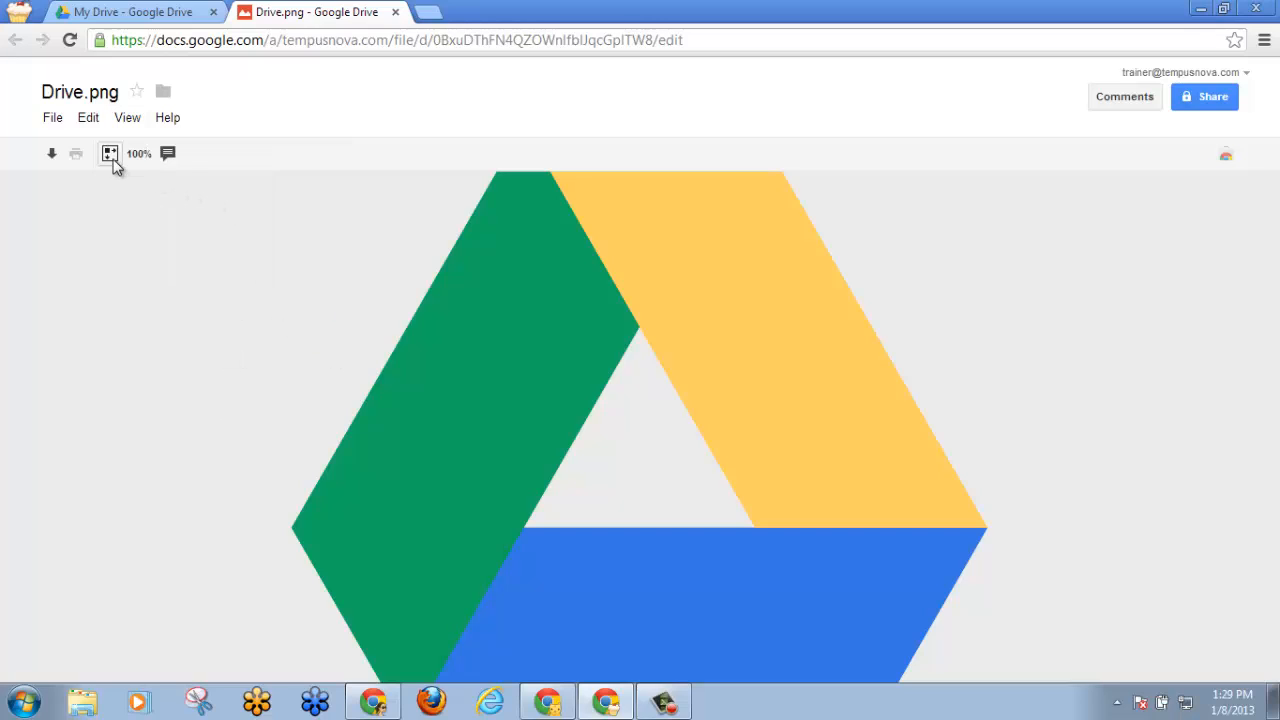
pyautogui.moveTo(138, 152)
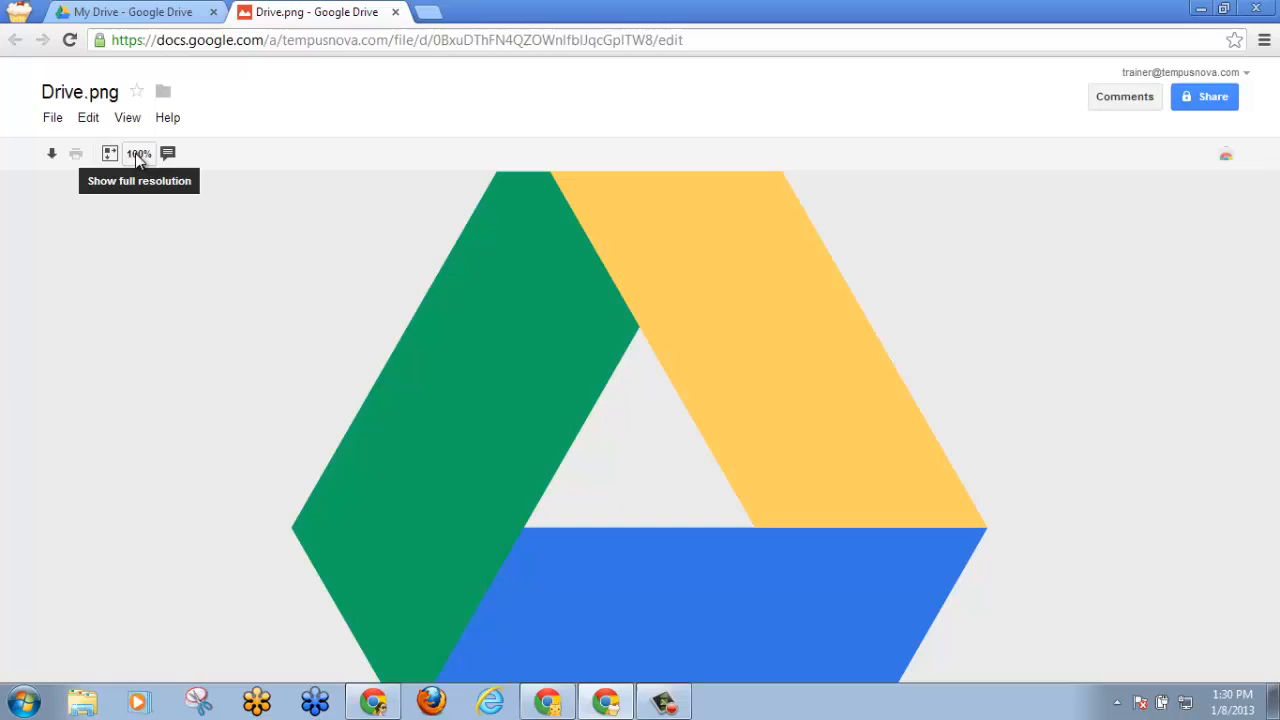
pyautogui.moveTo(110, 152)
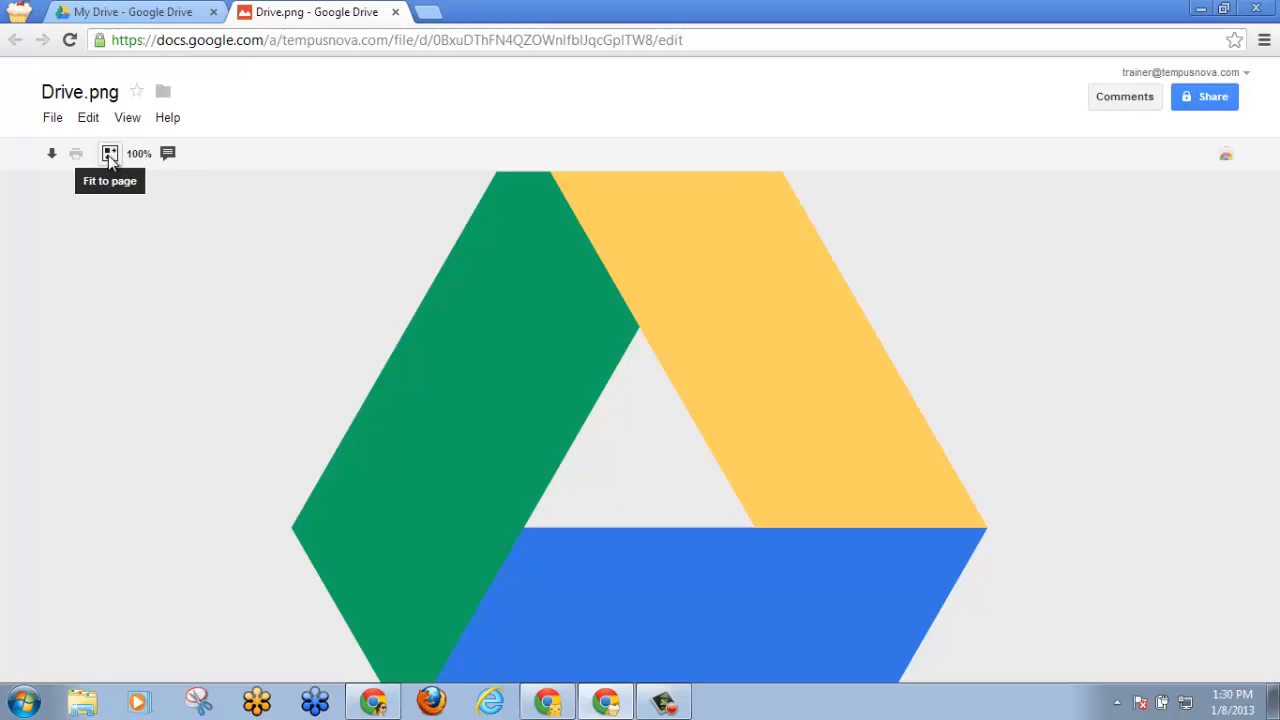
pyautogui.click(110, 152)
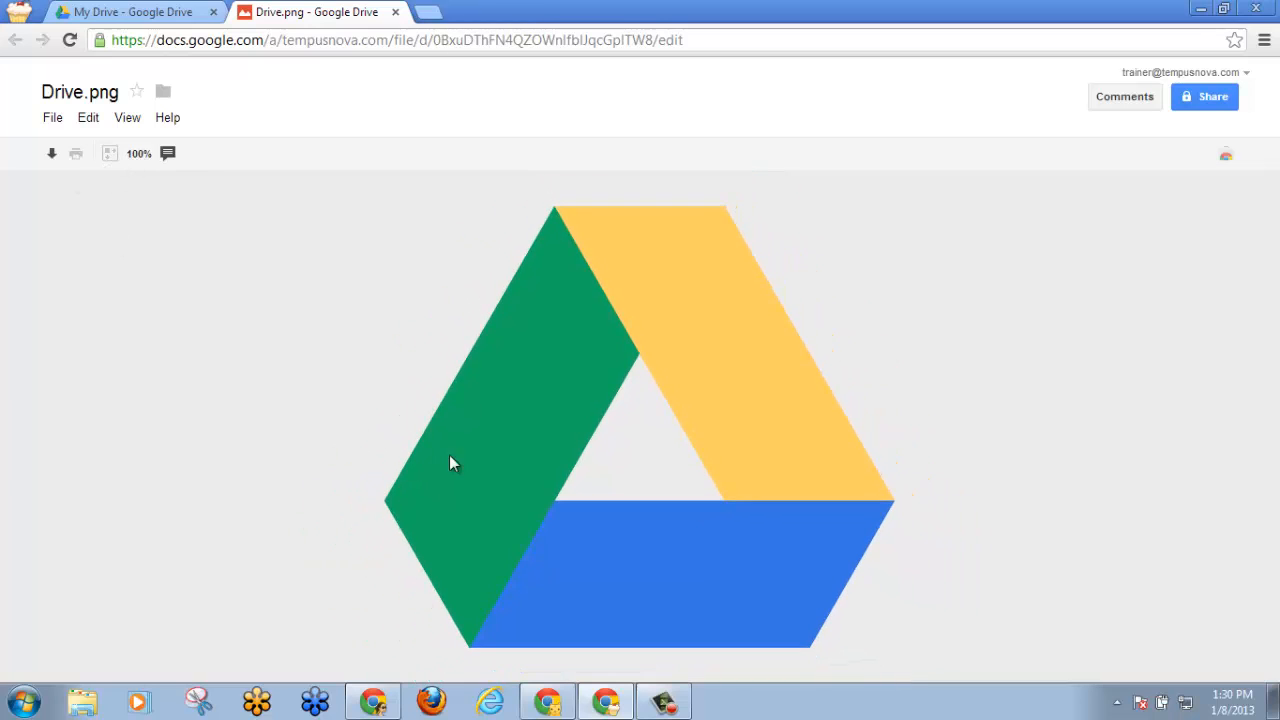
pyautogui.moveTo(284, 364)
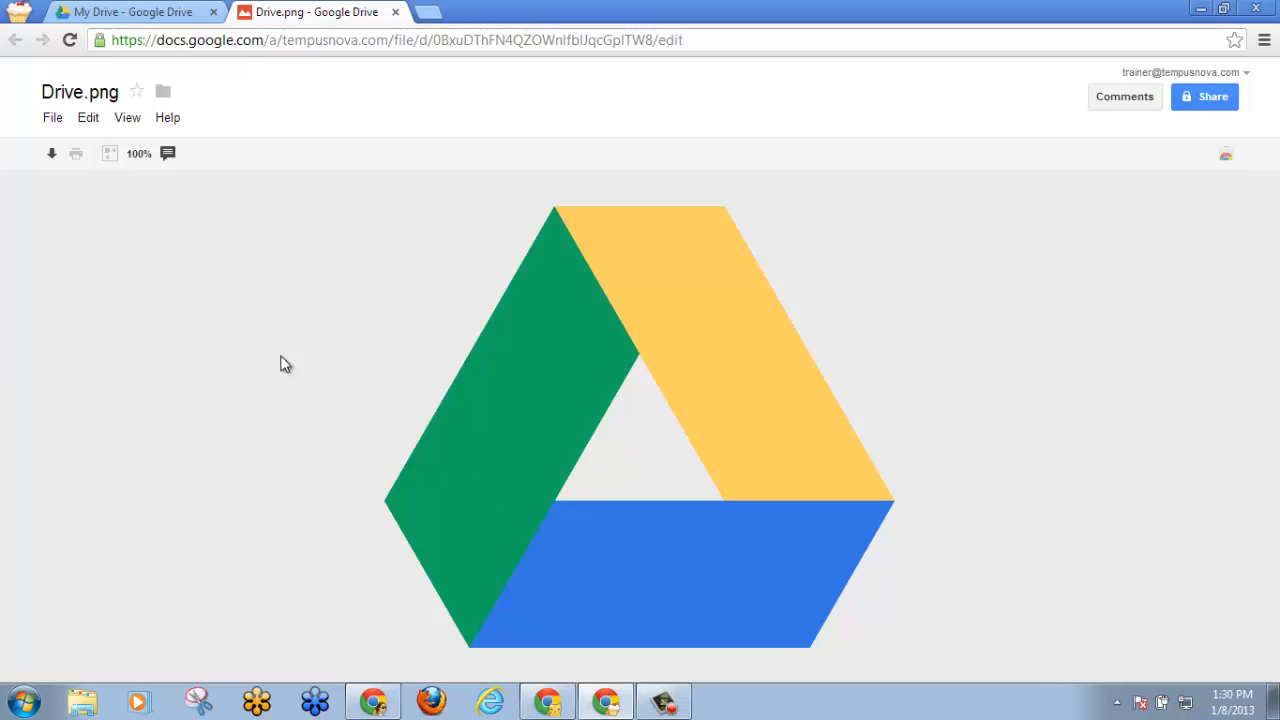
pyautogui.moveTo(140, 152)
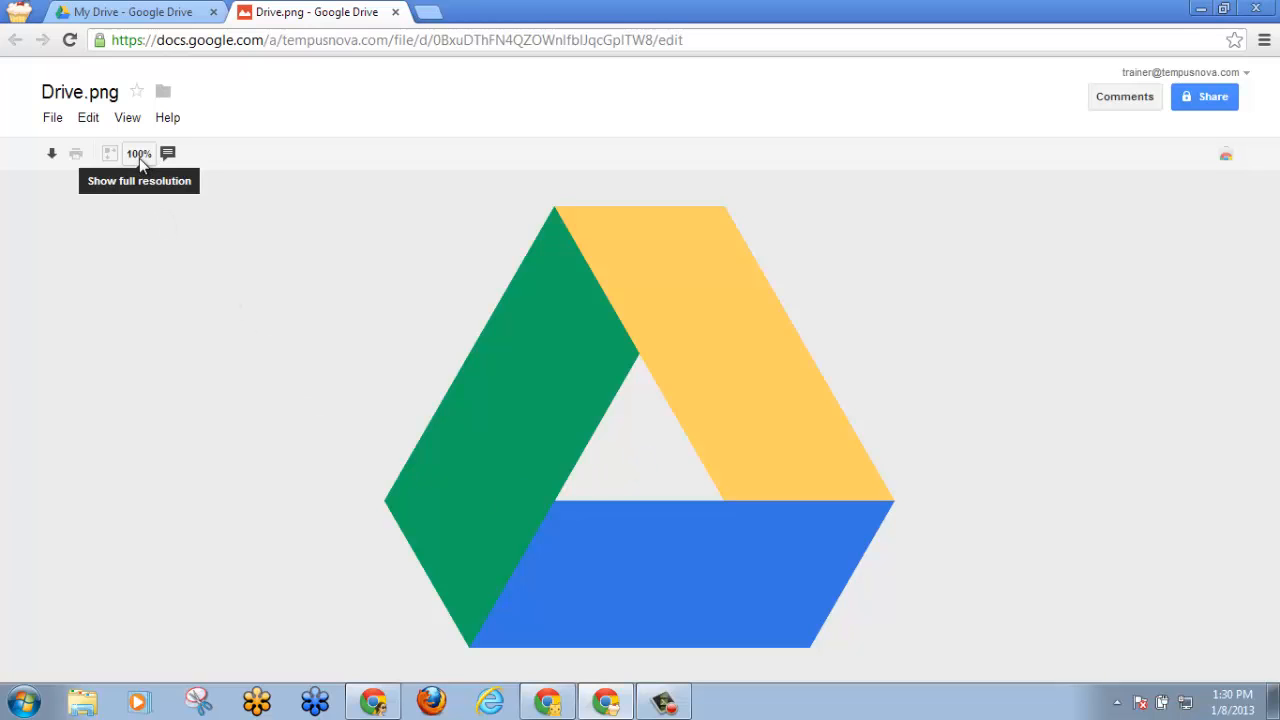
pyautogui.click(110, 152)
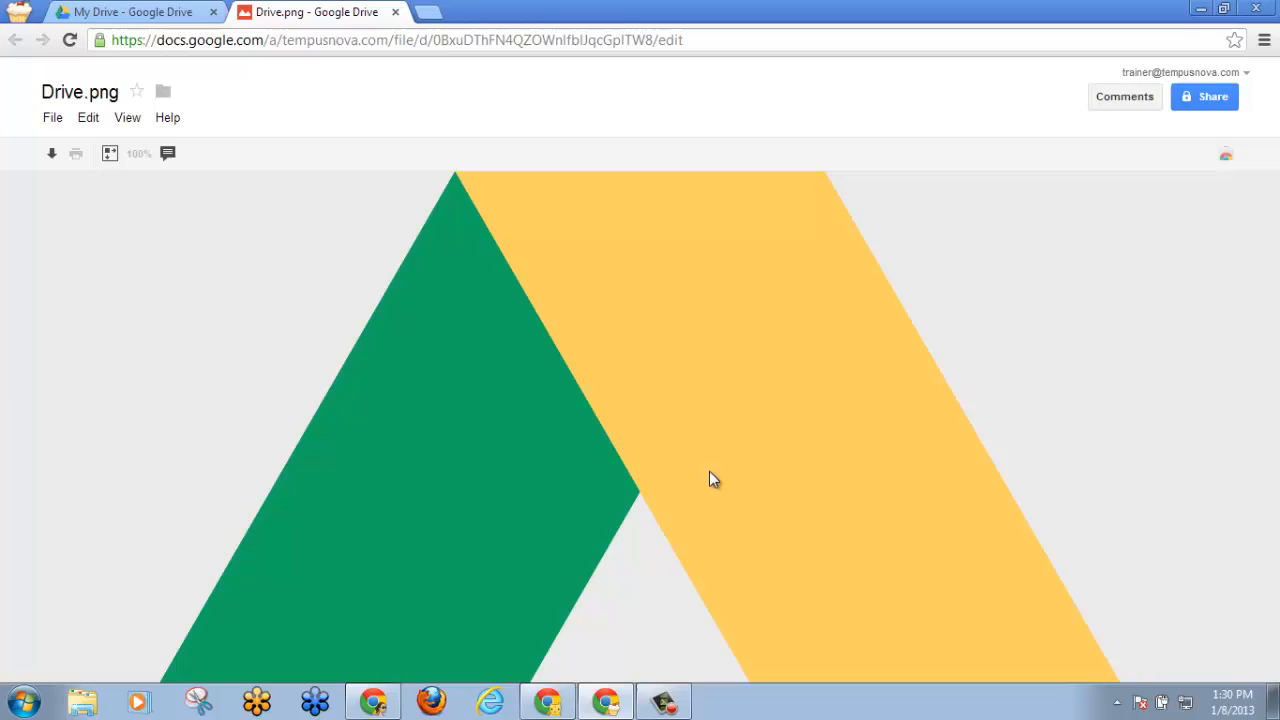
pyautogui.moveTo(108, 152)
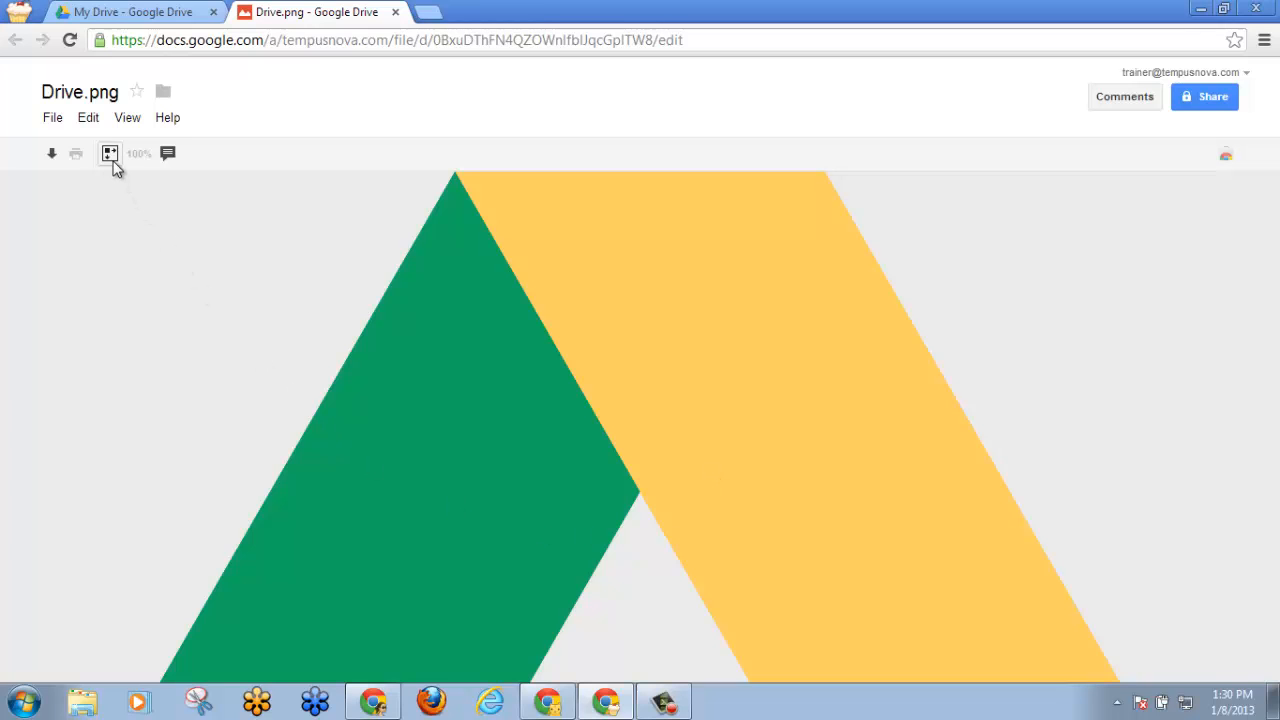
pyautogui.click(110, 152)
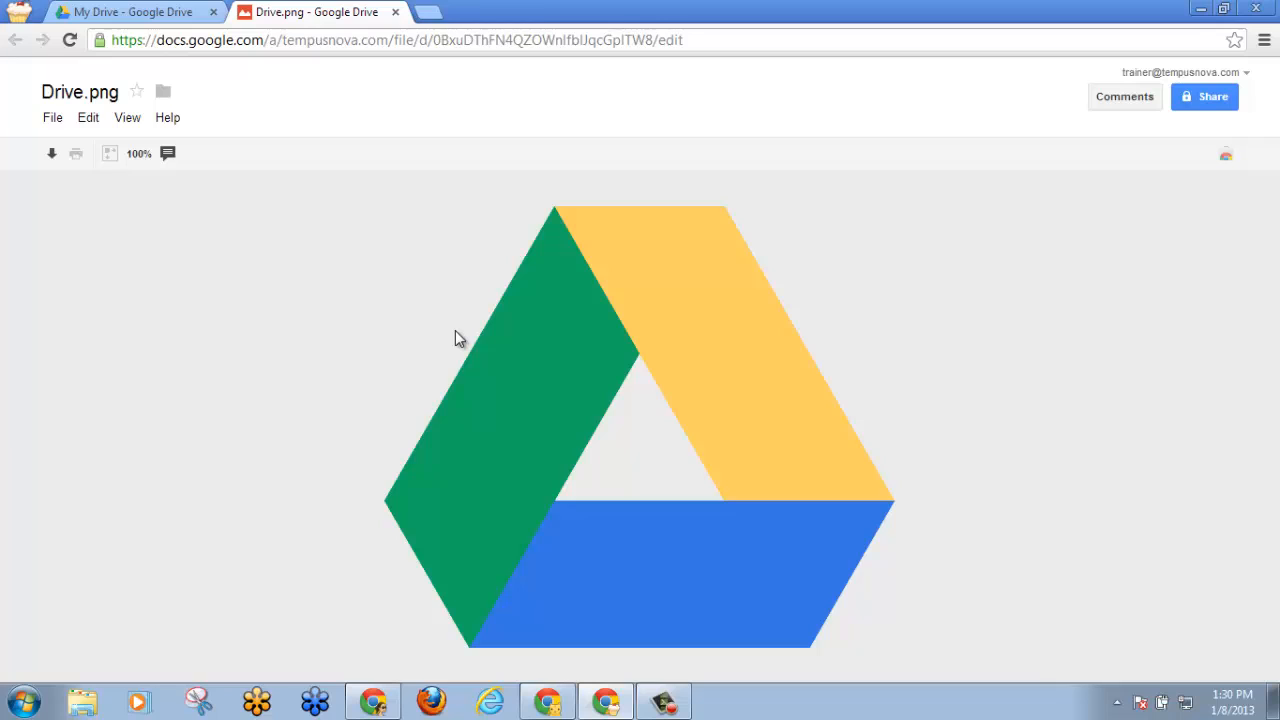
pyautogui.moveTo(184, 200)
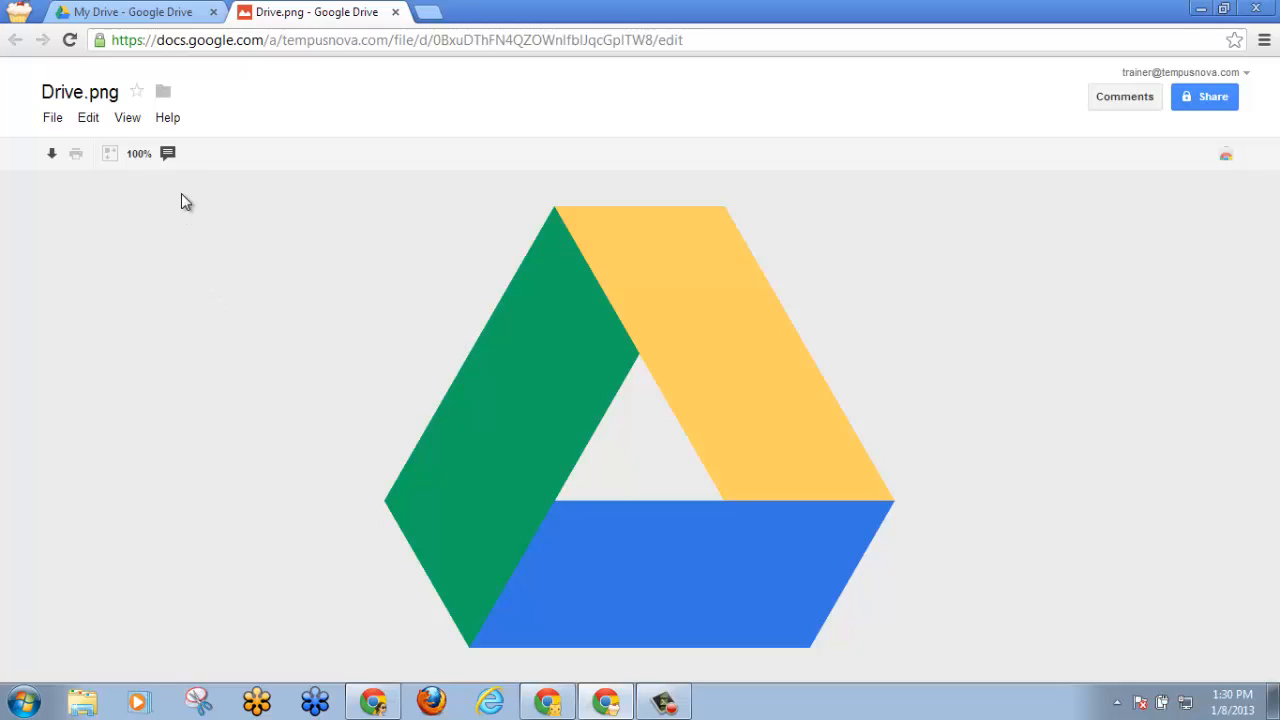
pyautogui.moveTo(168, 152)
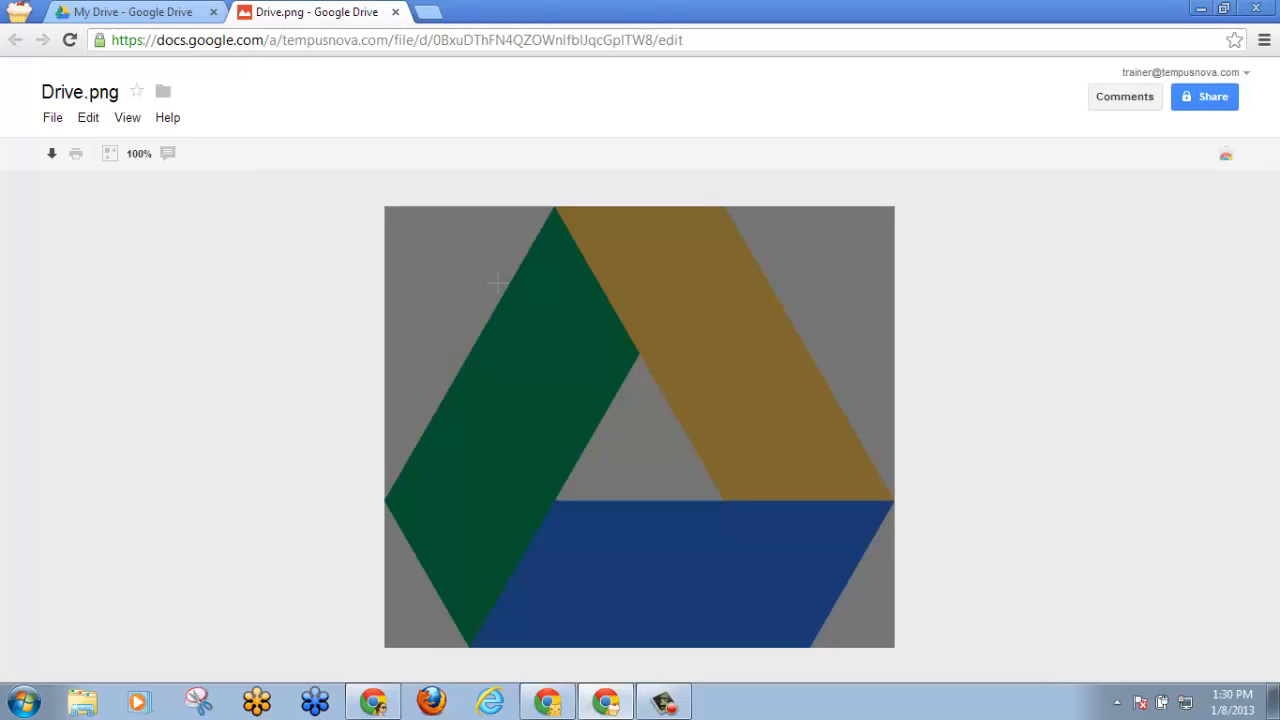
# Post an anchored comment "Verify the correct shade of green." on the green stripe of the logo
pyautogui.click(518, 252)
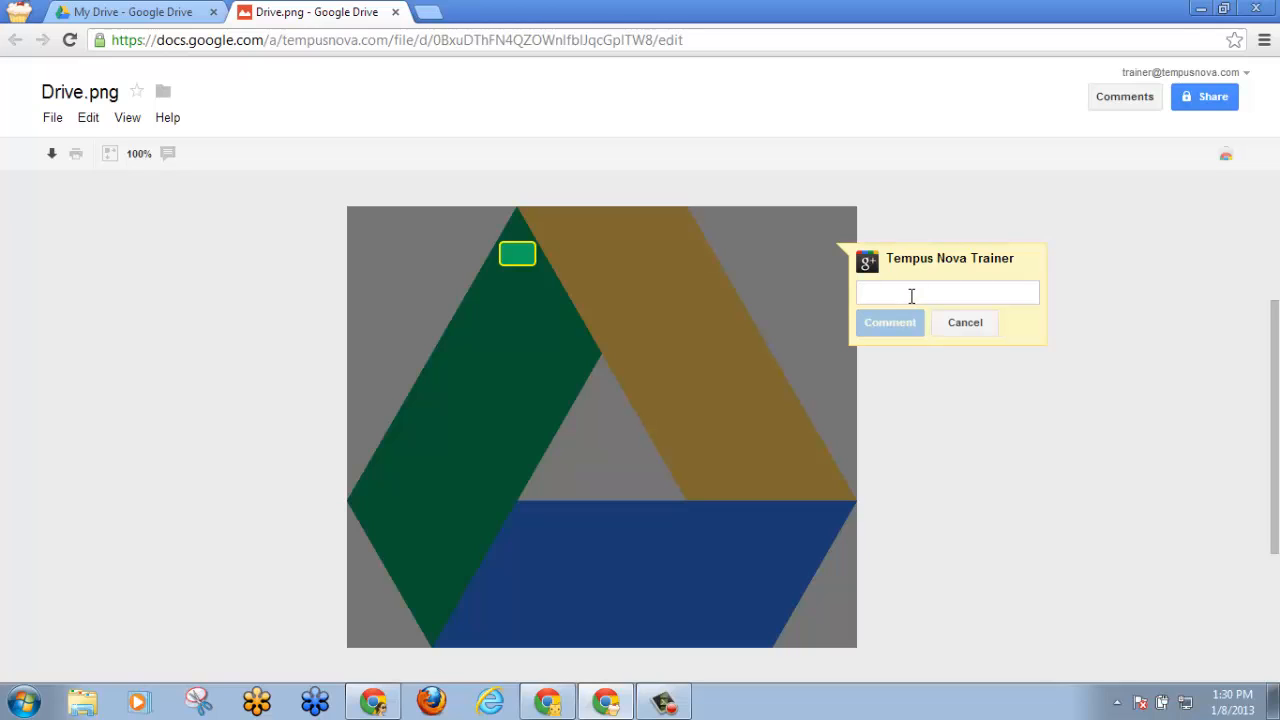
pyautogui.write('v')
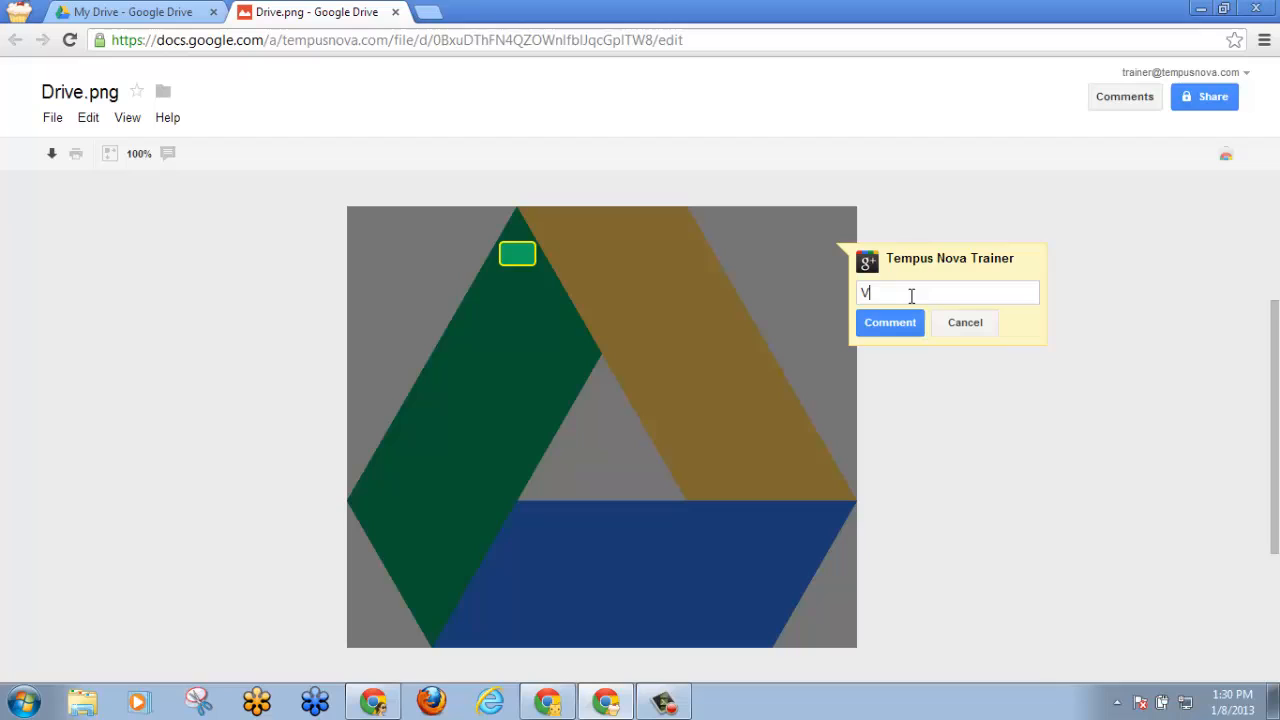
pyautogui.write('erify the cor')
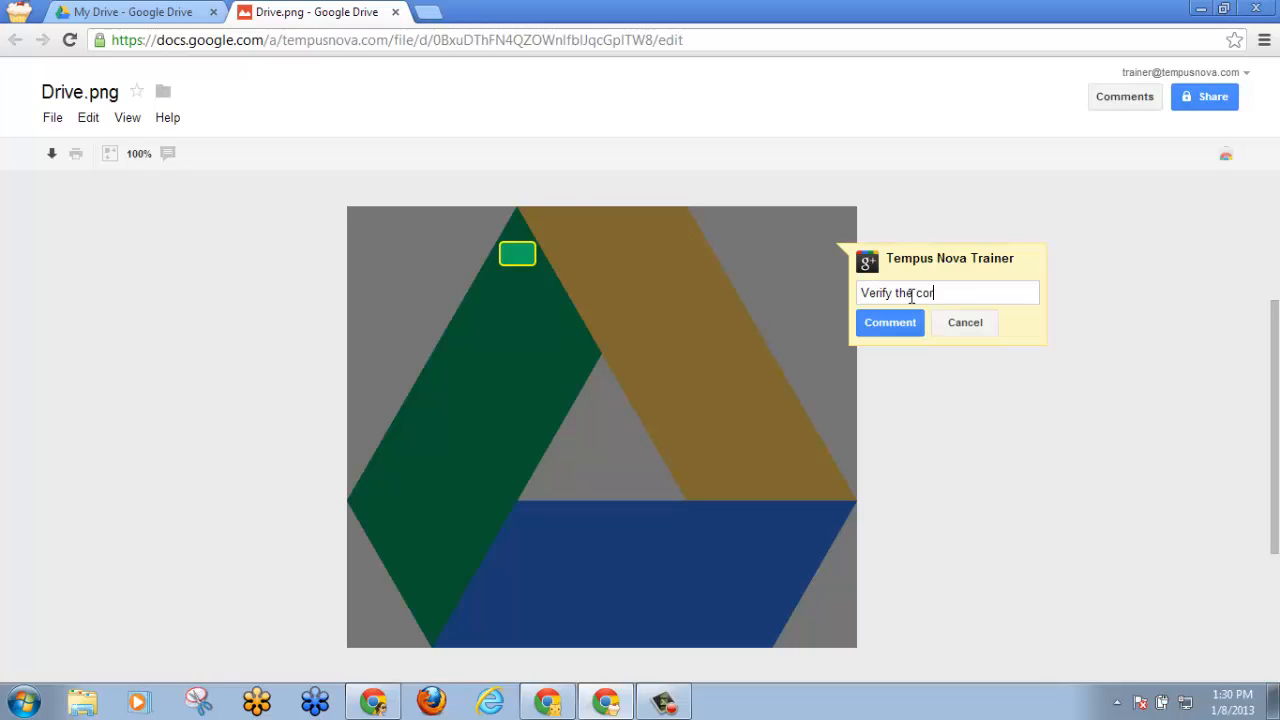
pyautogui.write('rect shade of')
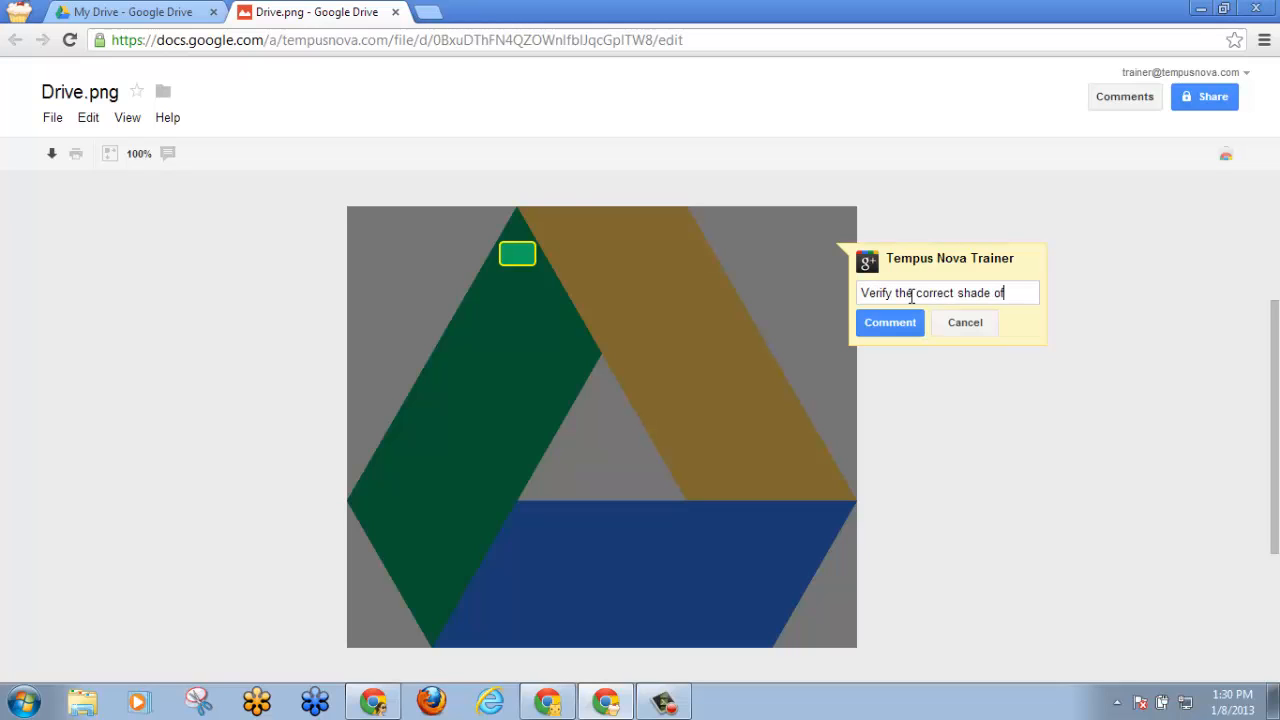
pyautogui.write('green.')
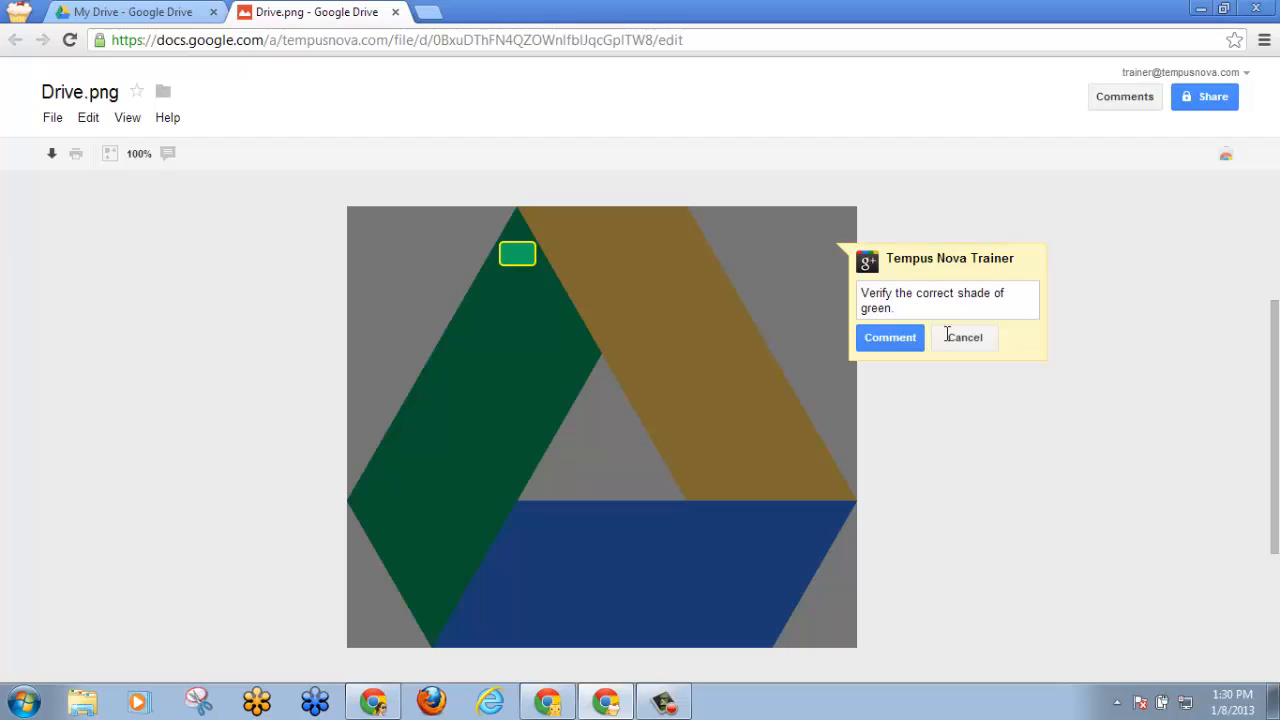
pyautogui.click(888, 336)
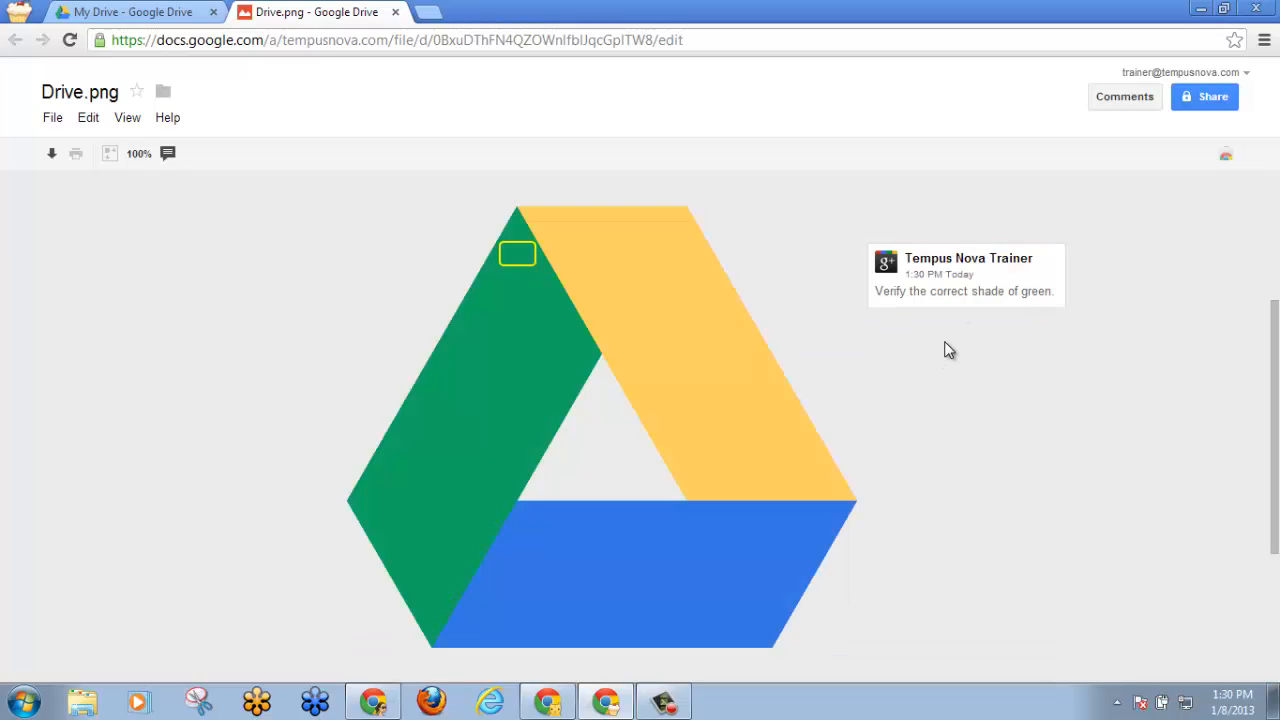
pyautogui.moveTo(512, 264)
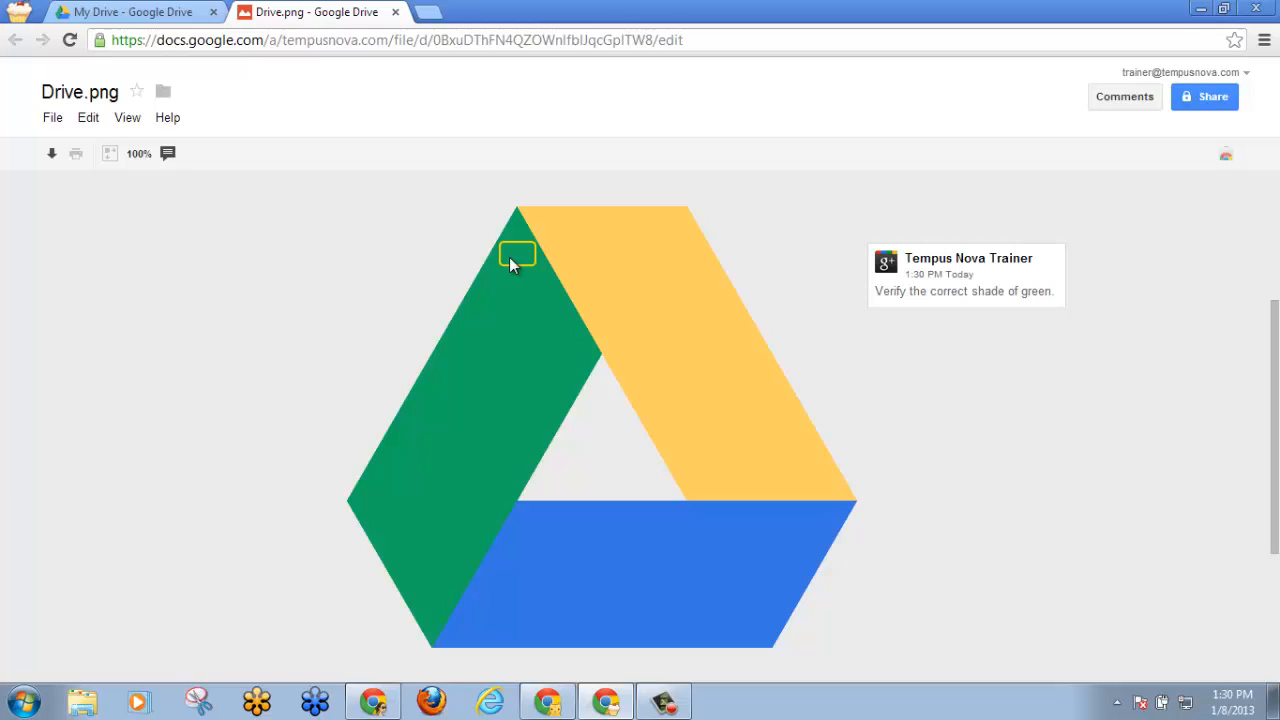
pyautogui.moveTo(1124, 96)
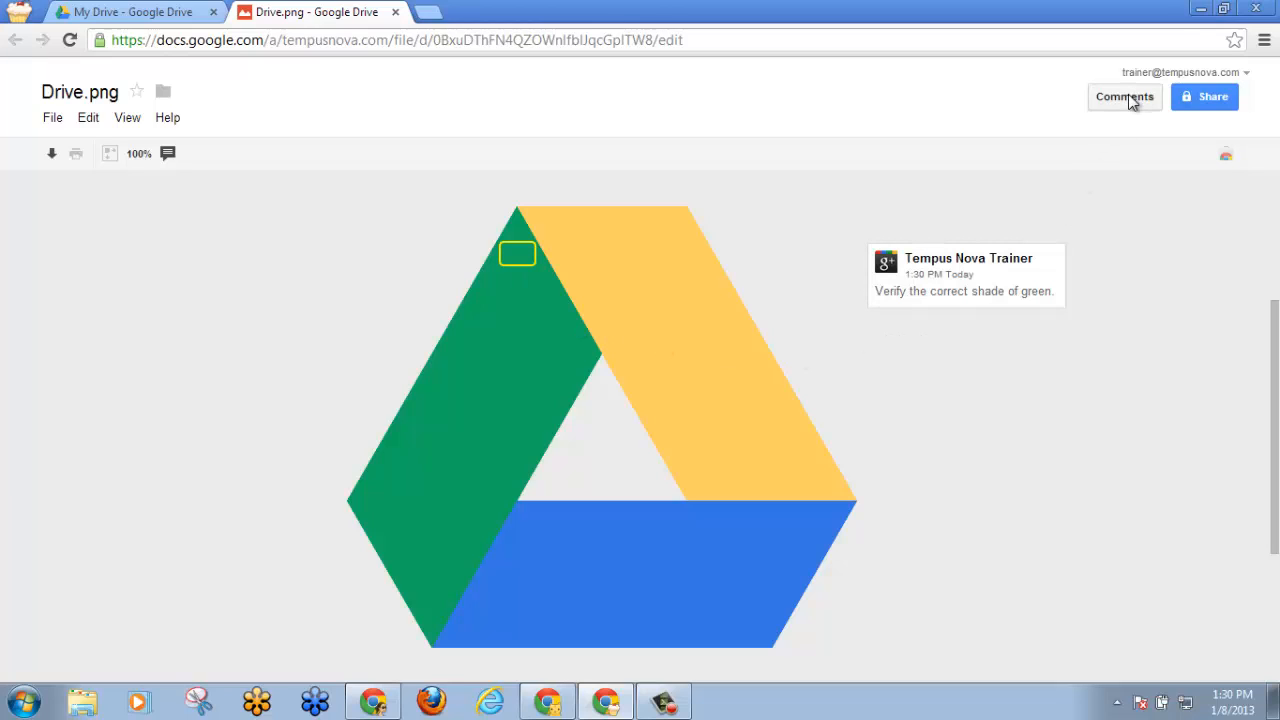
# Post a general comment "Please sign off on the image for our presentation." in the discussion
pyautogui.click(1124, 96)
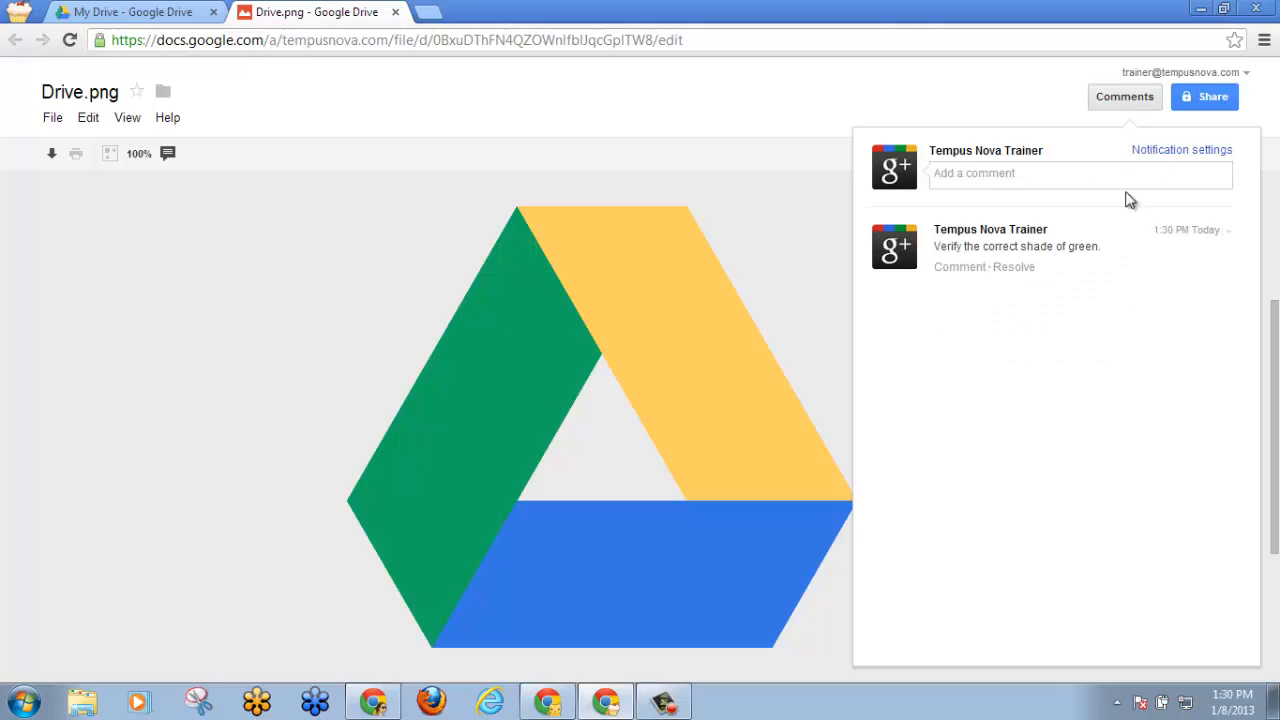
pyautogui.click(1080, 172)
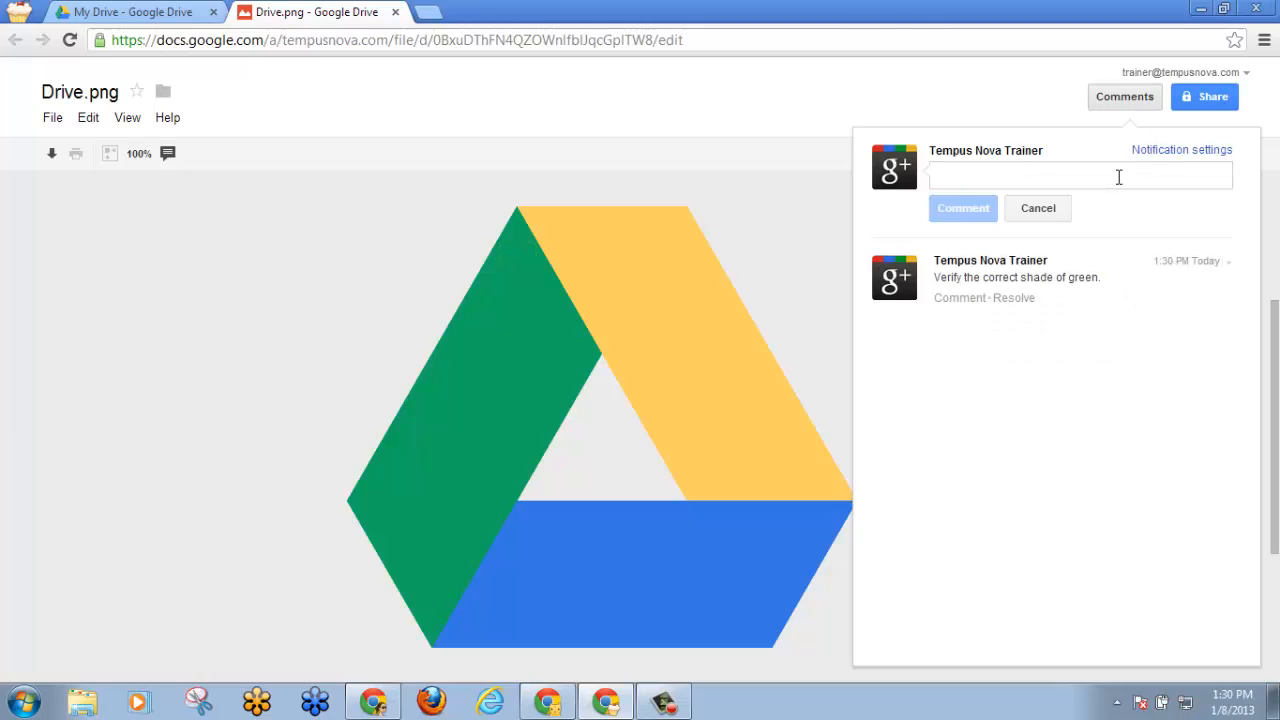
pyautogui.write('Please sign o')
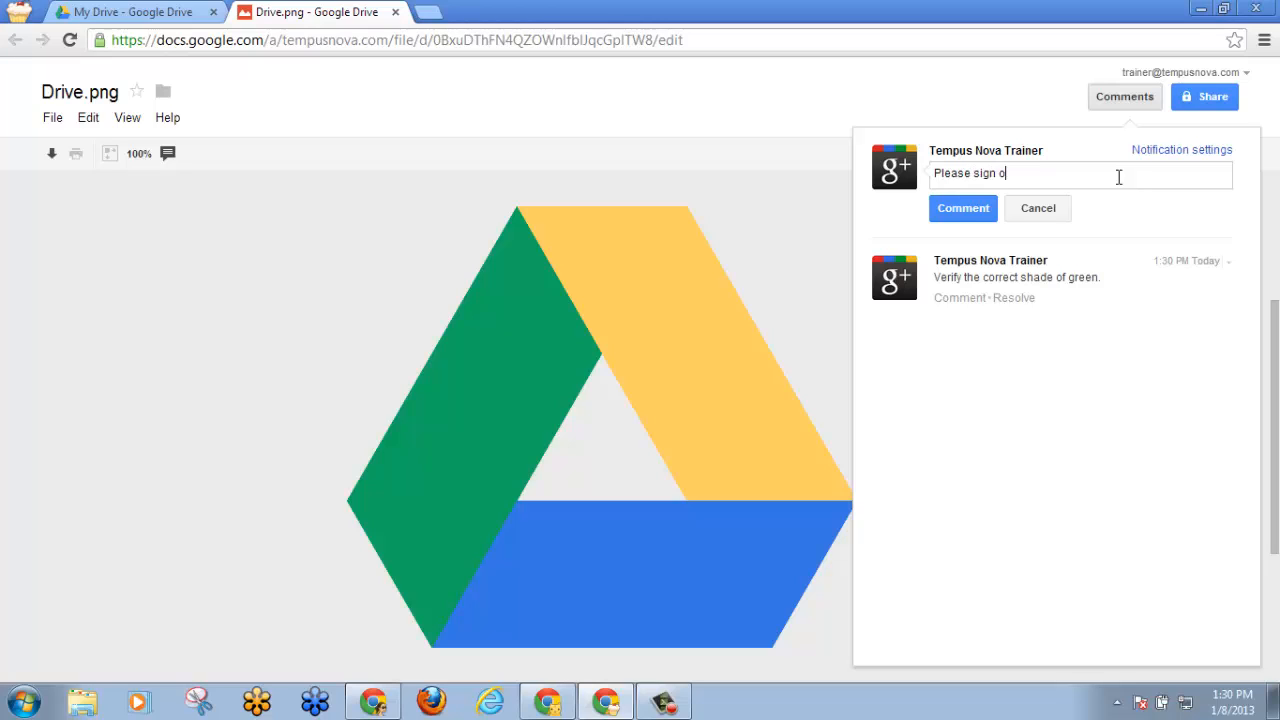
pyautogui.write('ff on the')
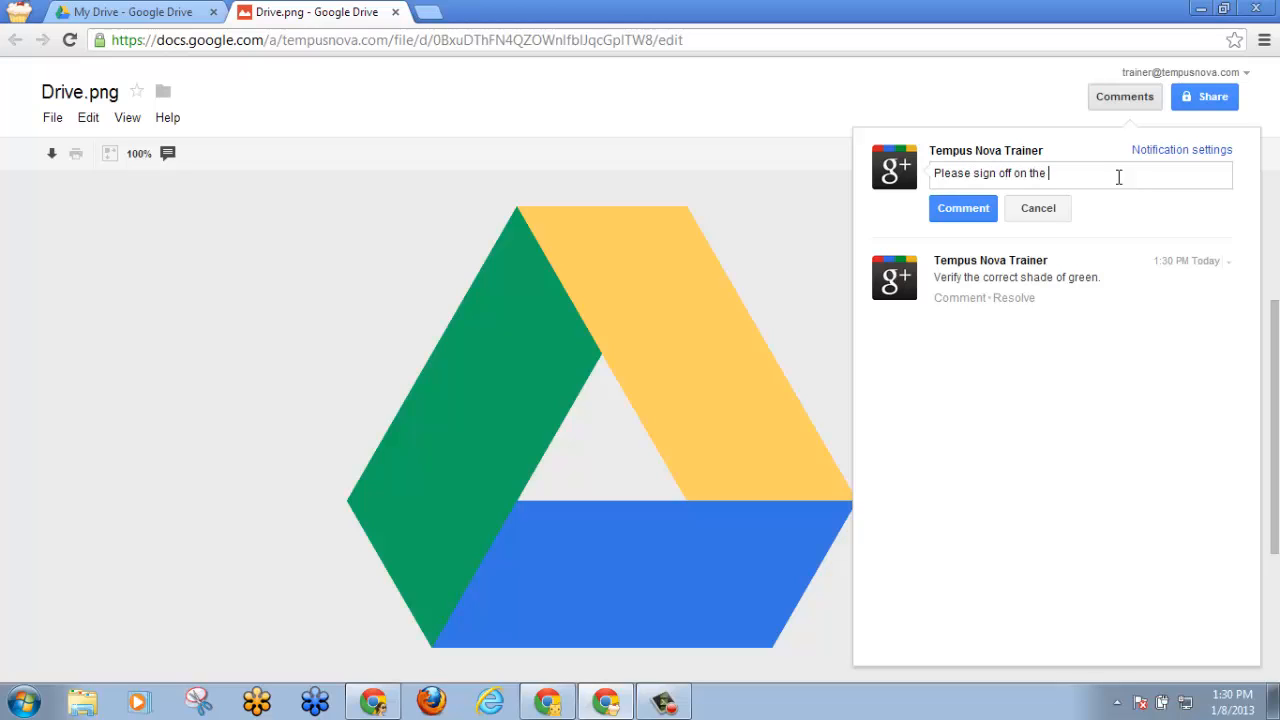
pyautogui.write('image fo')
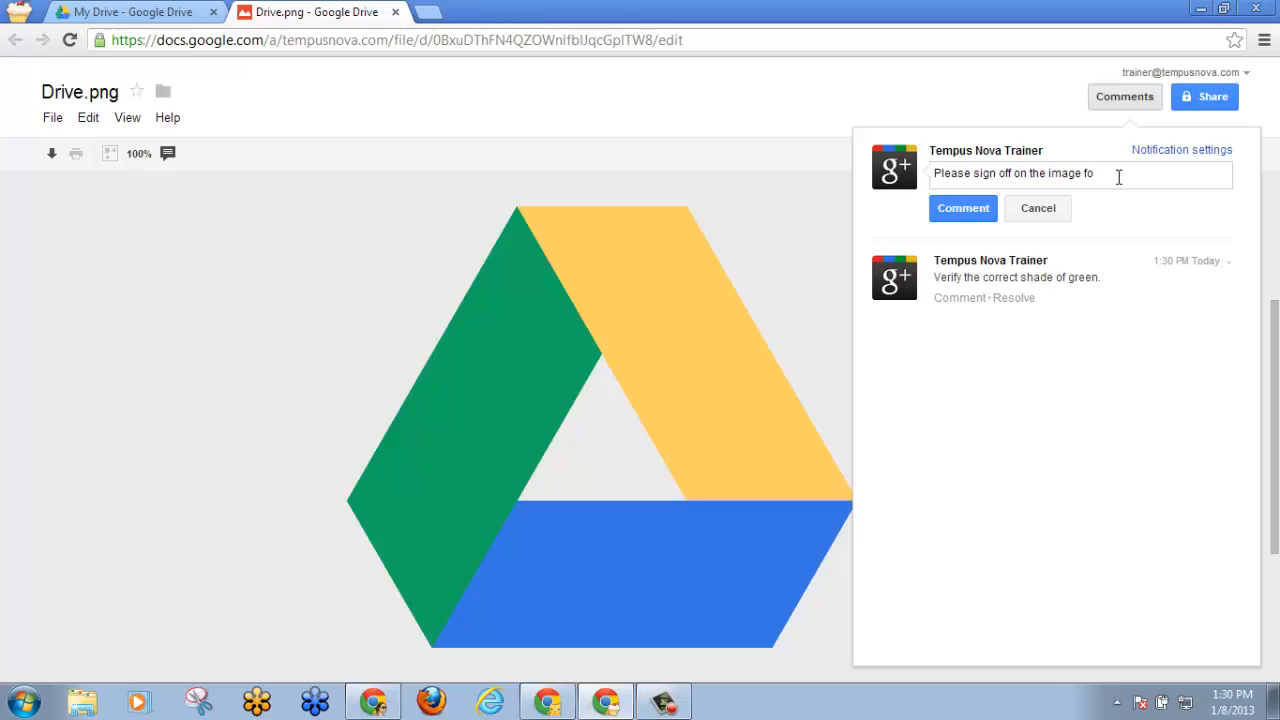
pyautogui.write('r our present')
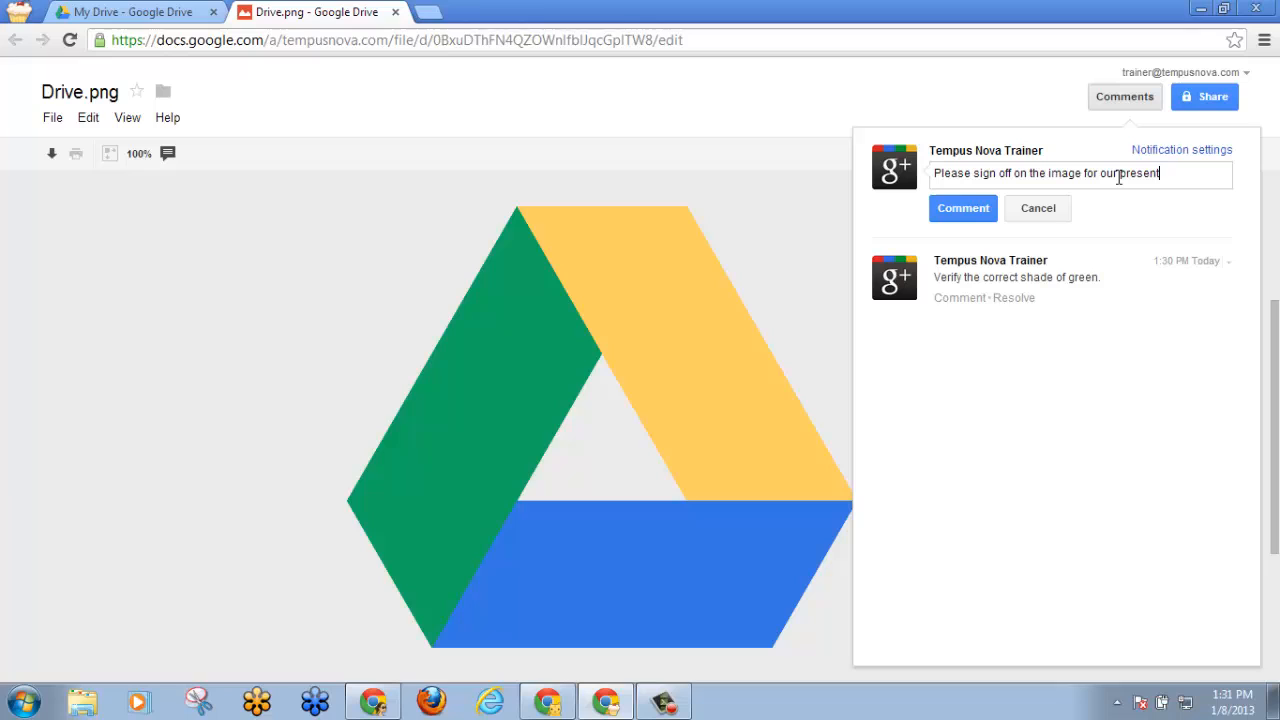
pyautogui.write('ation.')
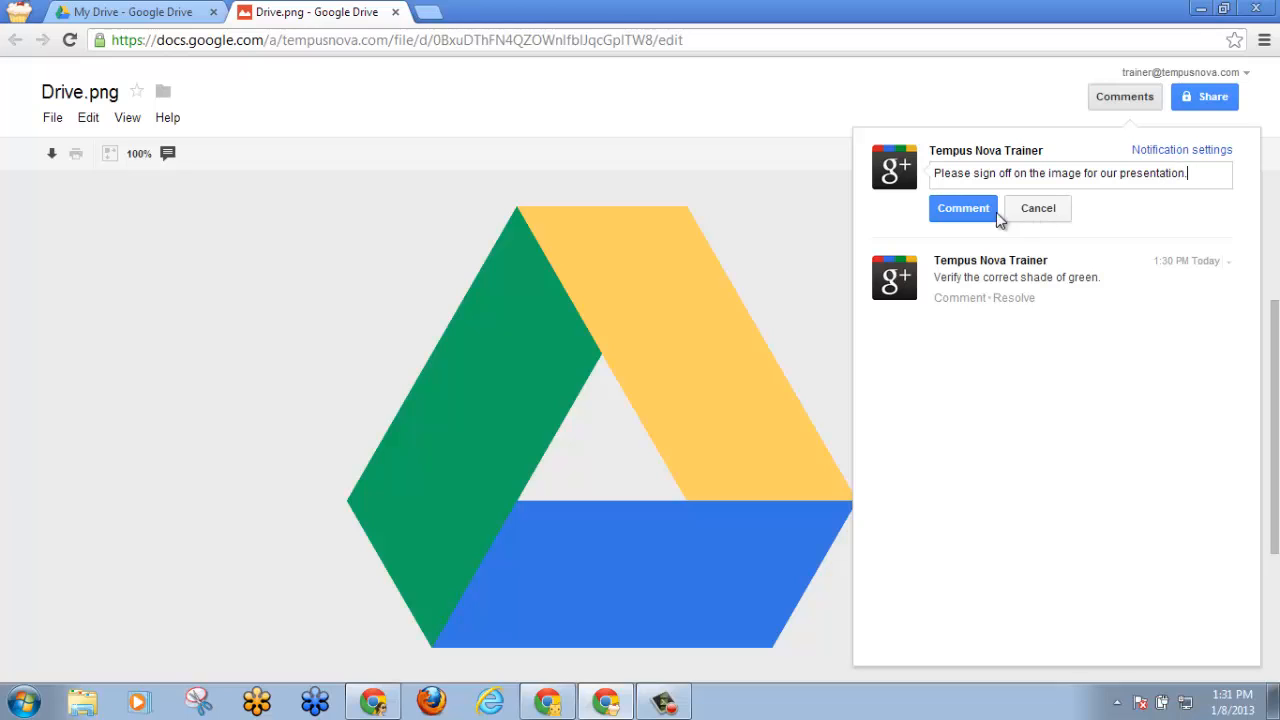
pyautogui.click(962, 208)
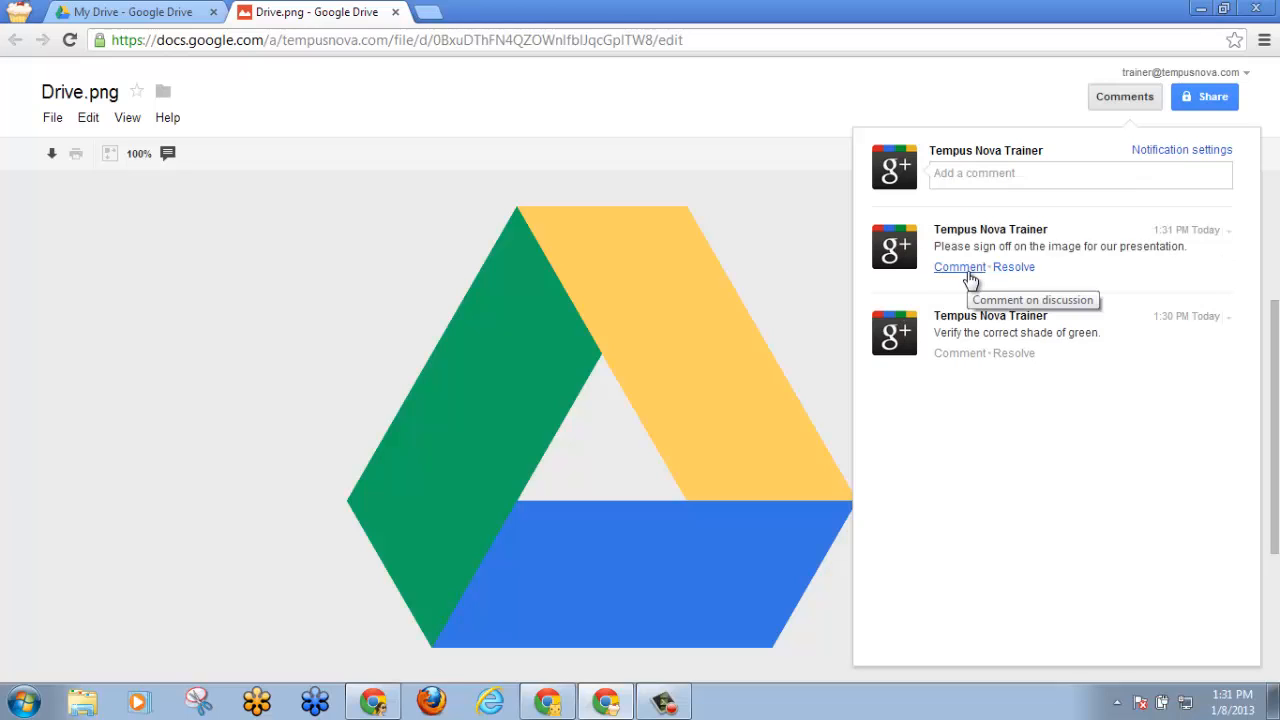
pyautogui.moveTo(1014, 268)
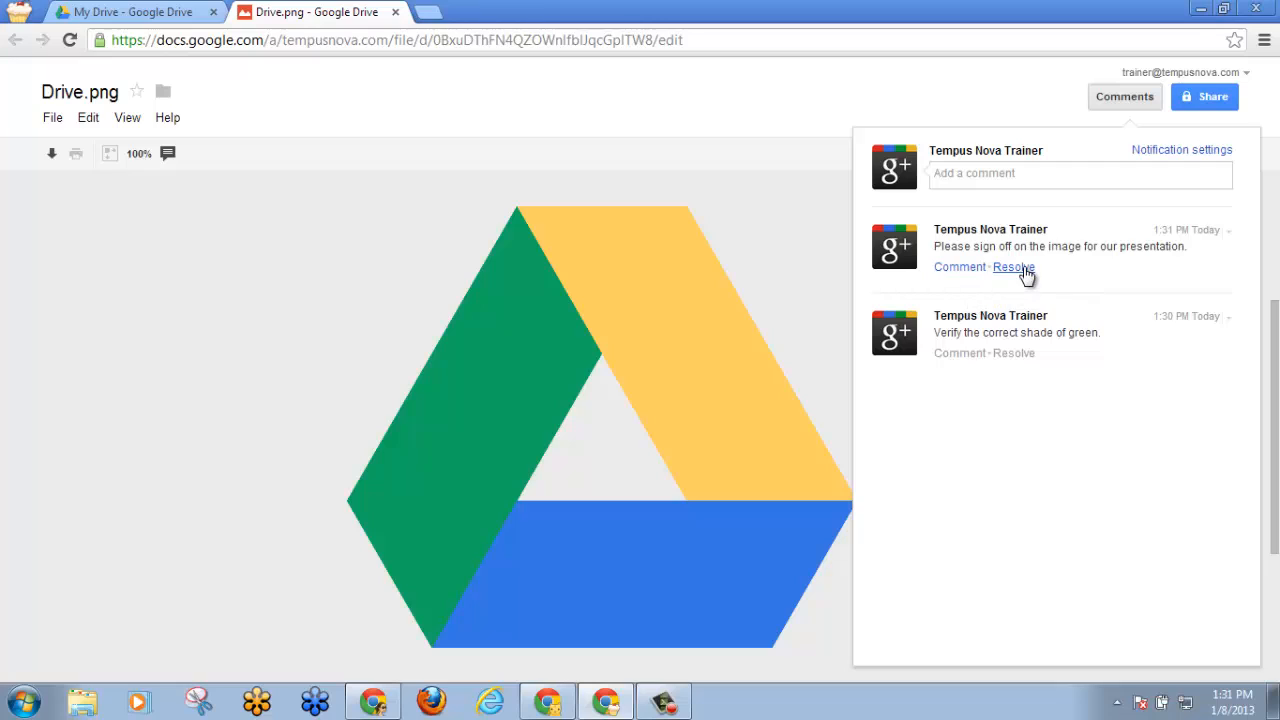
pyautogui.moveTo(1148, 212)
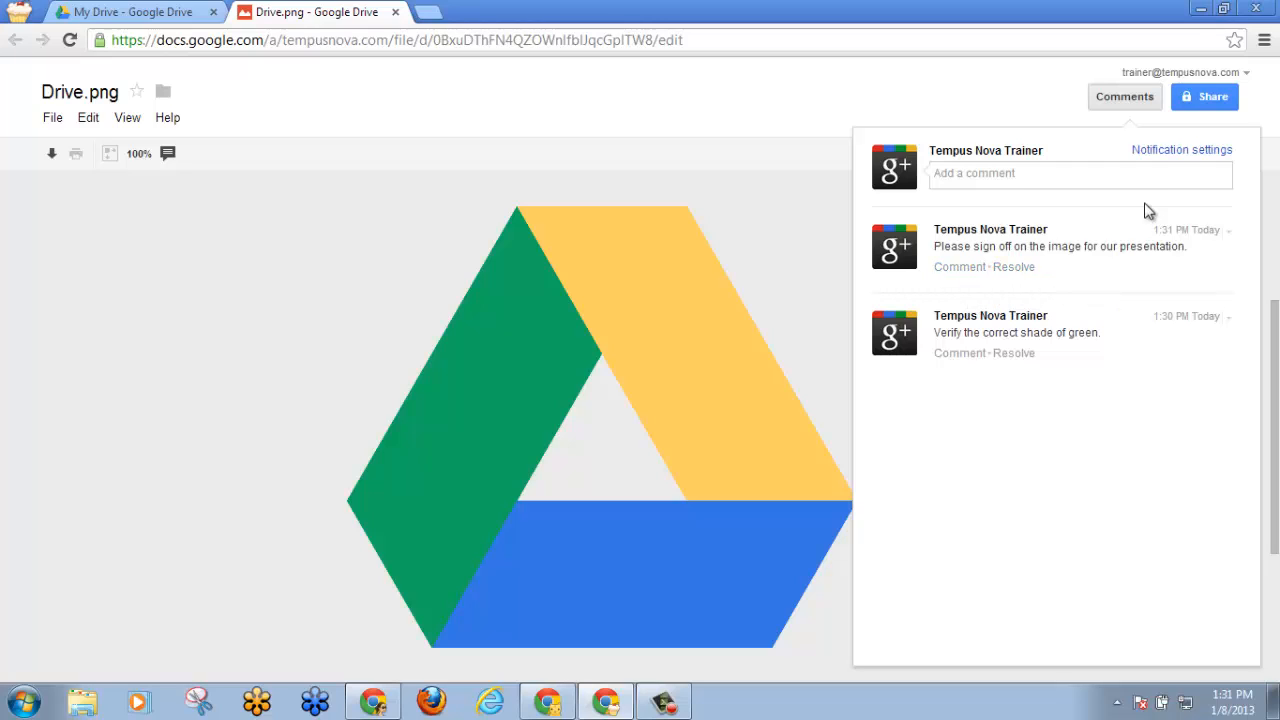
pyautogui.moveTo(1180, 150)
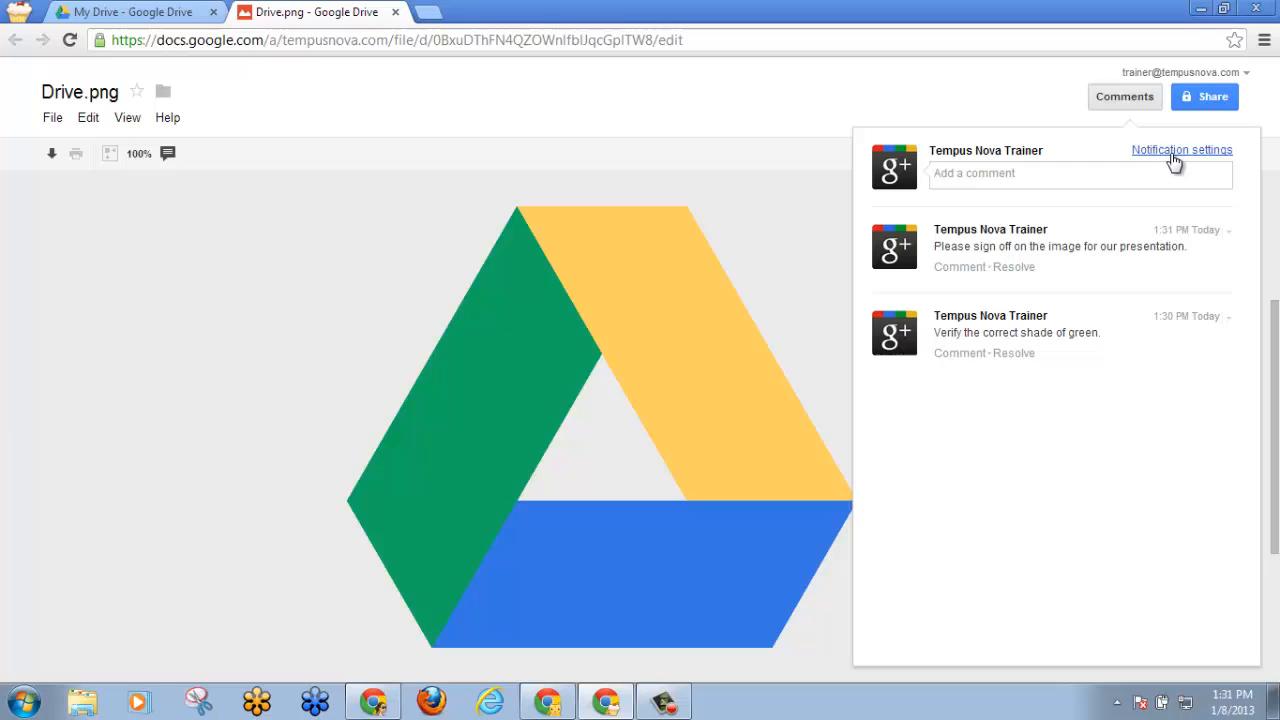
# Show the email notification settings dialog for comments on Drive.png
pyautogui.click(1180, 150)
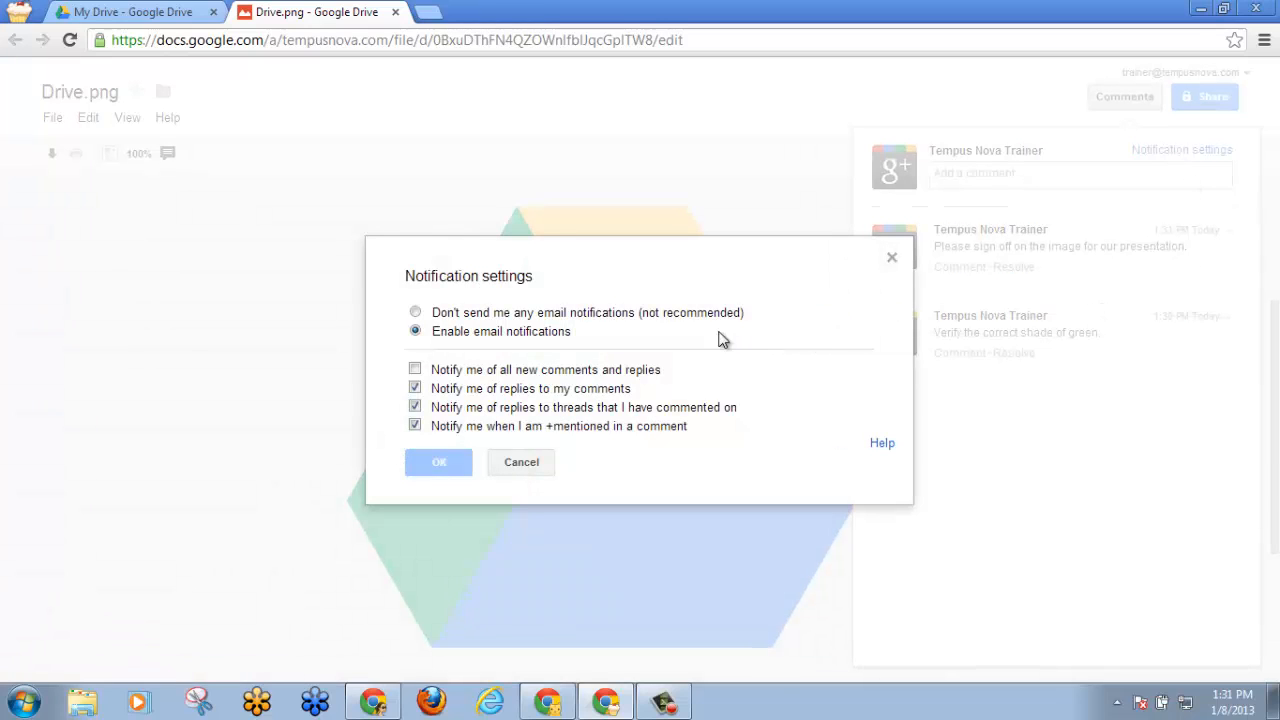
pyautogui.moveTo(672, 344)
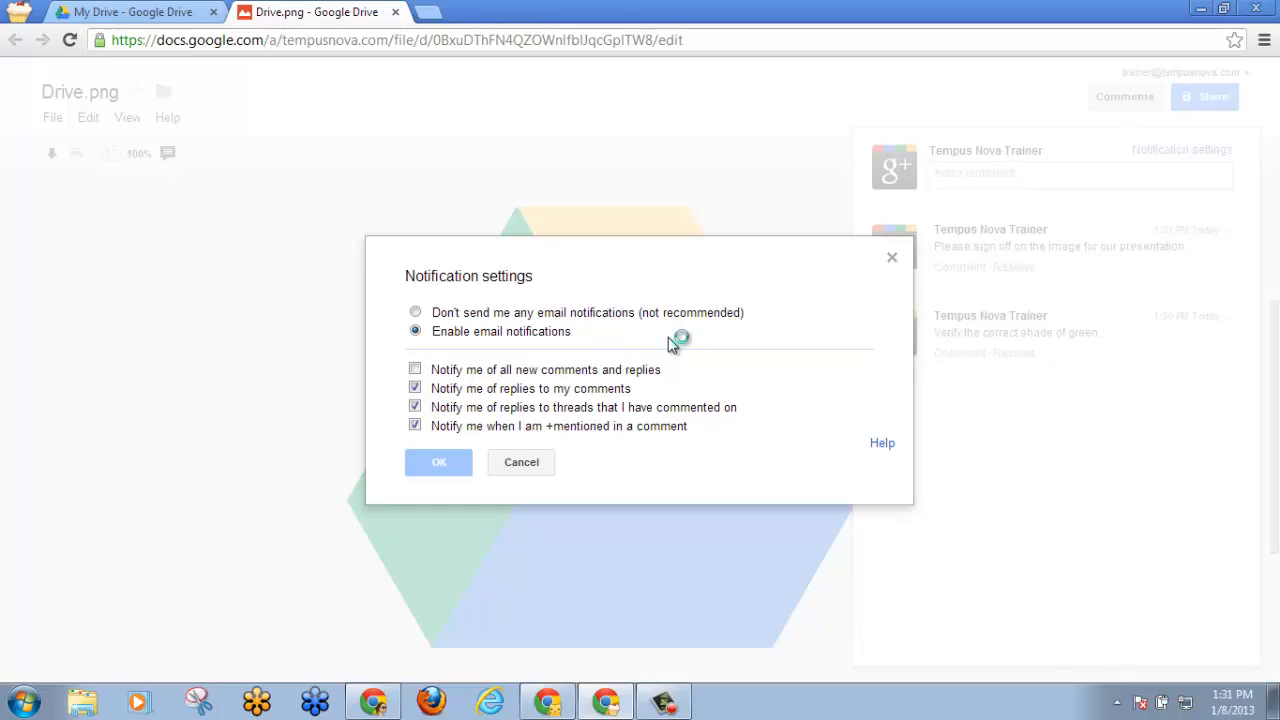
pyautogui.moveTo(670, 344)
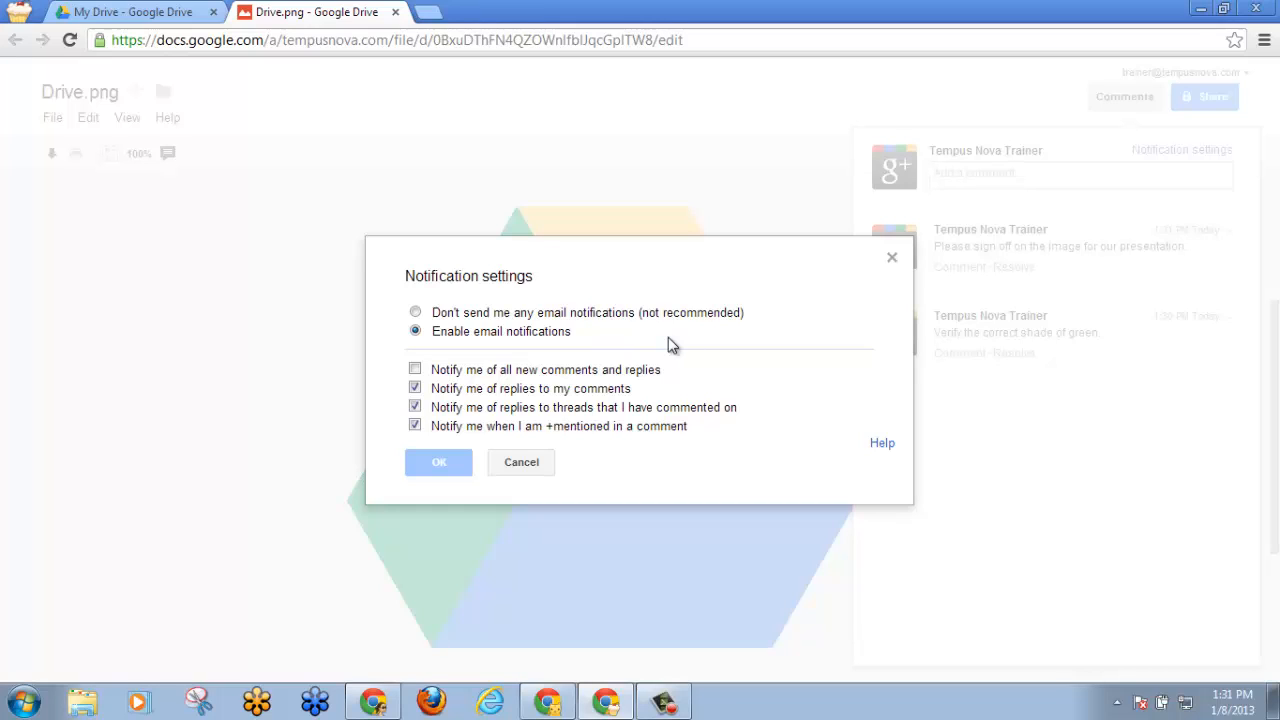